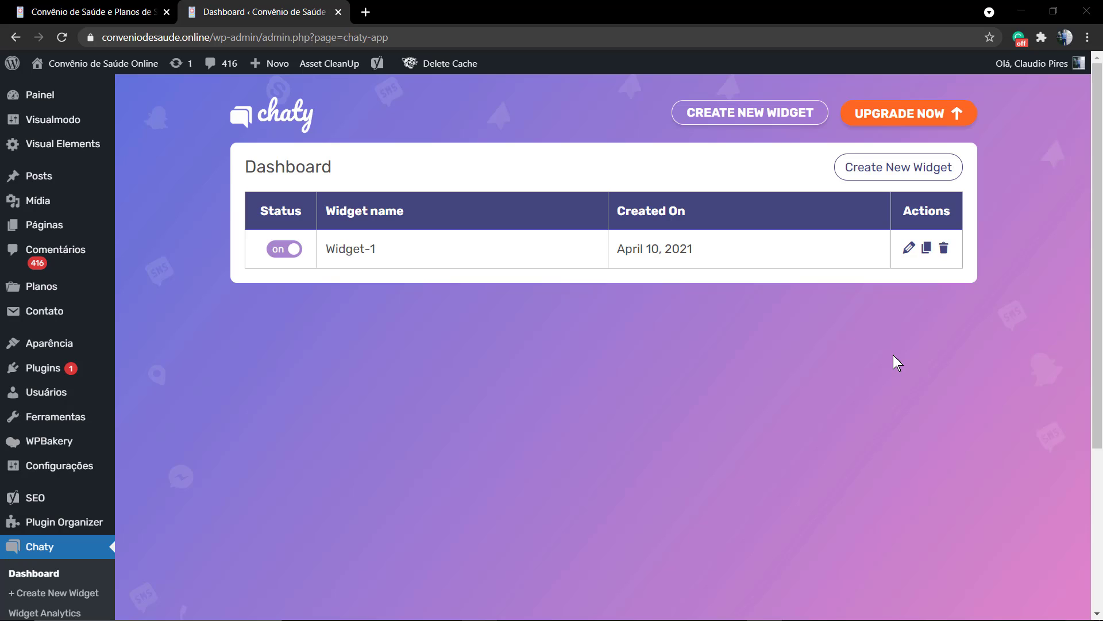
{"action": "mouse_move", "coordinate": [583, 322]}
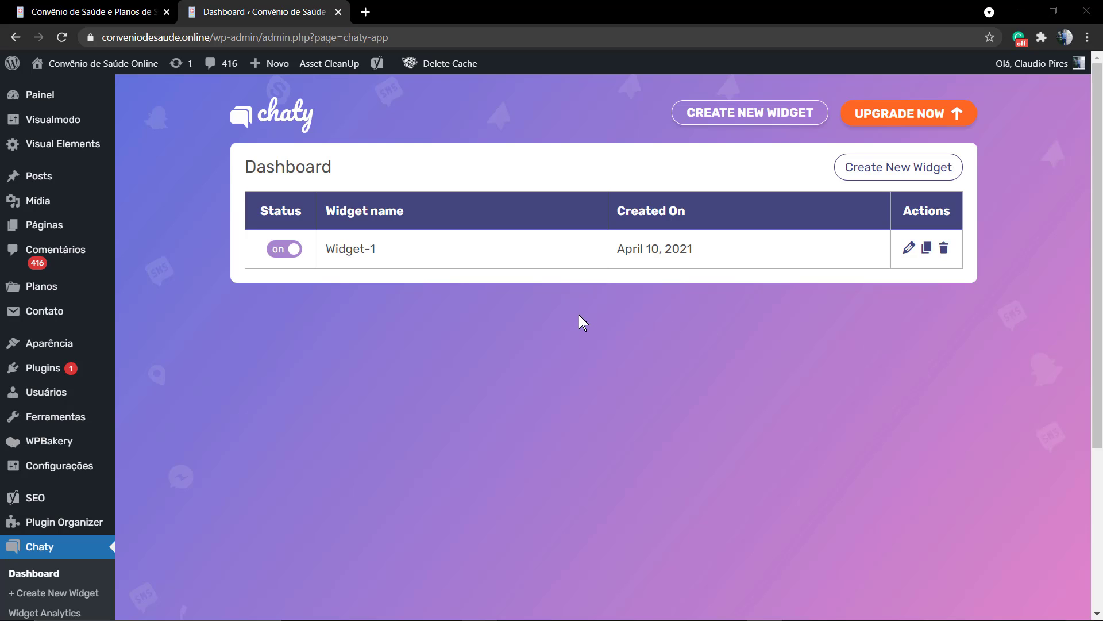
{"action": "mouse_move", "coordinate": [191, 420]}
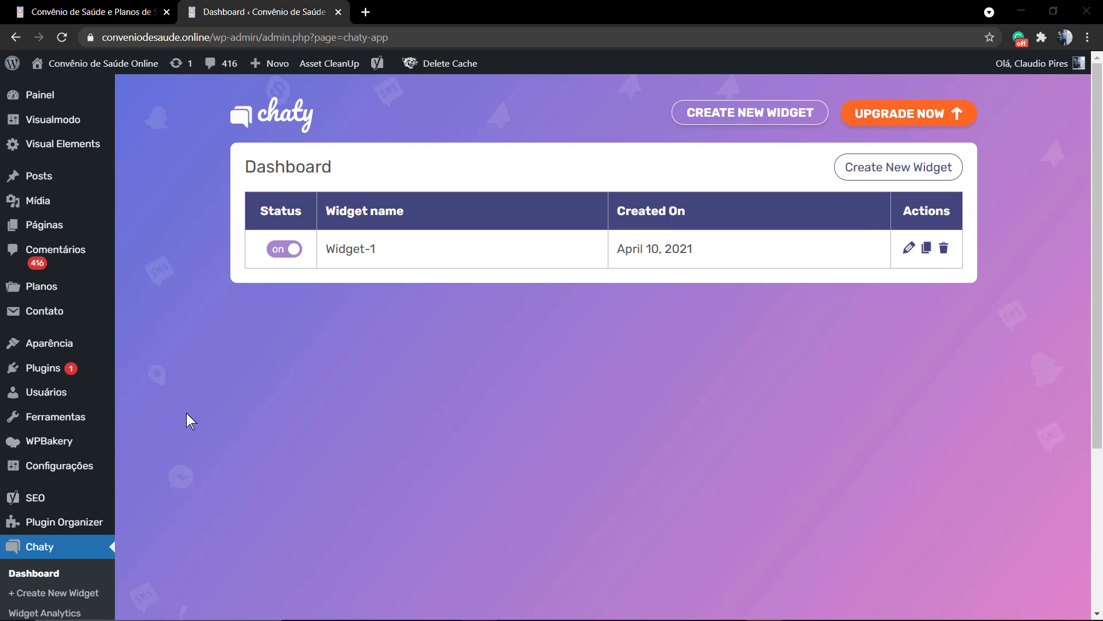
View Chaty's Widget Analytics page, then the empty Contact Form Leads page
{"action": "scroll", "scroll_direction": "down", "scroll_amount": 3}
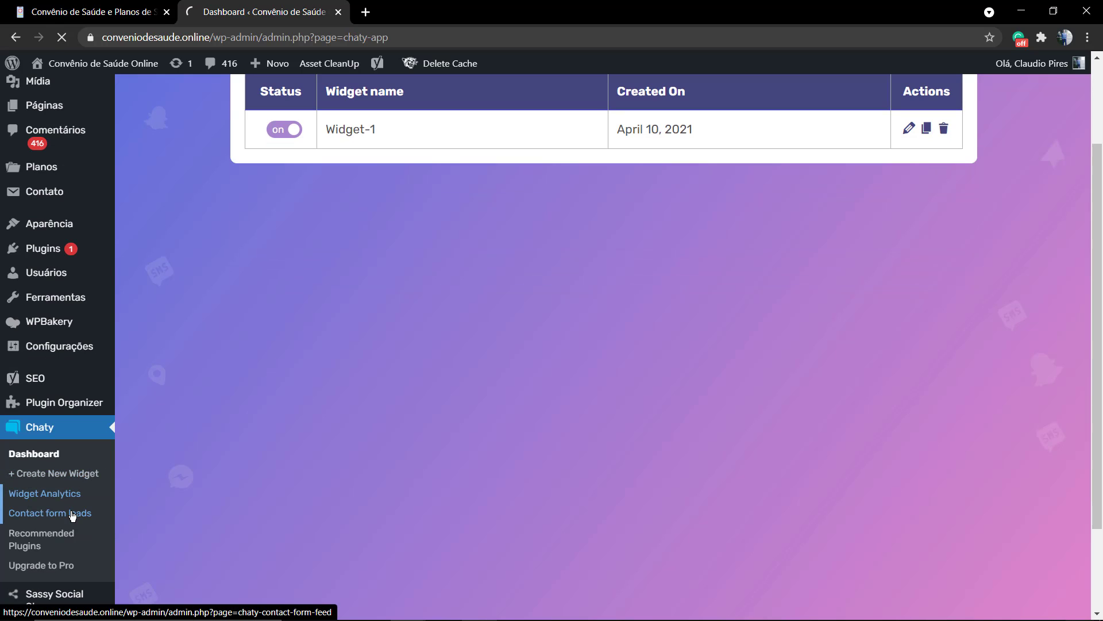
{"action": "left_click", "coordinate": [44, 493]}
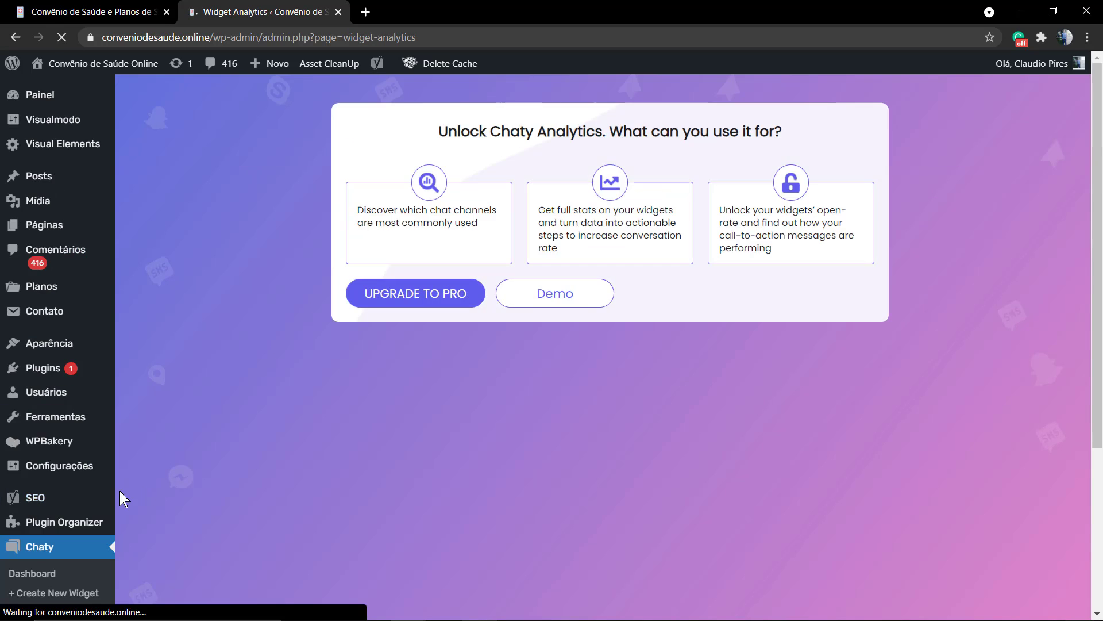
{"action": "scroll", "scroll_direction": "down", "scroll_amount": 3}
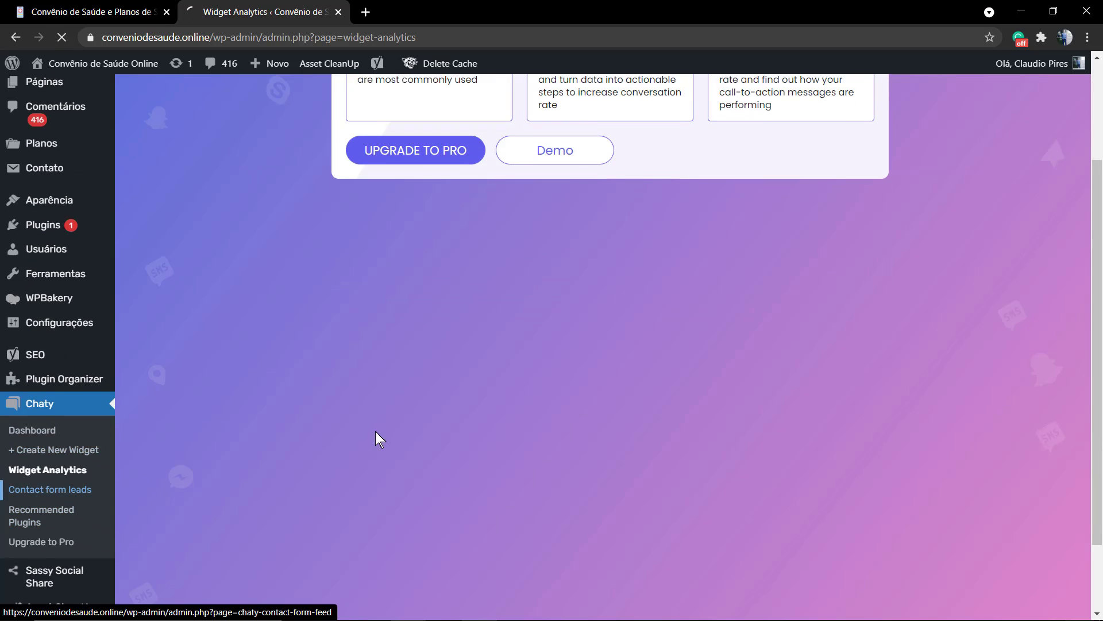
{"action": "left_click", "coordinate": [50, 489]}
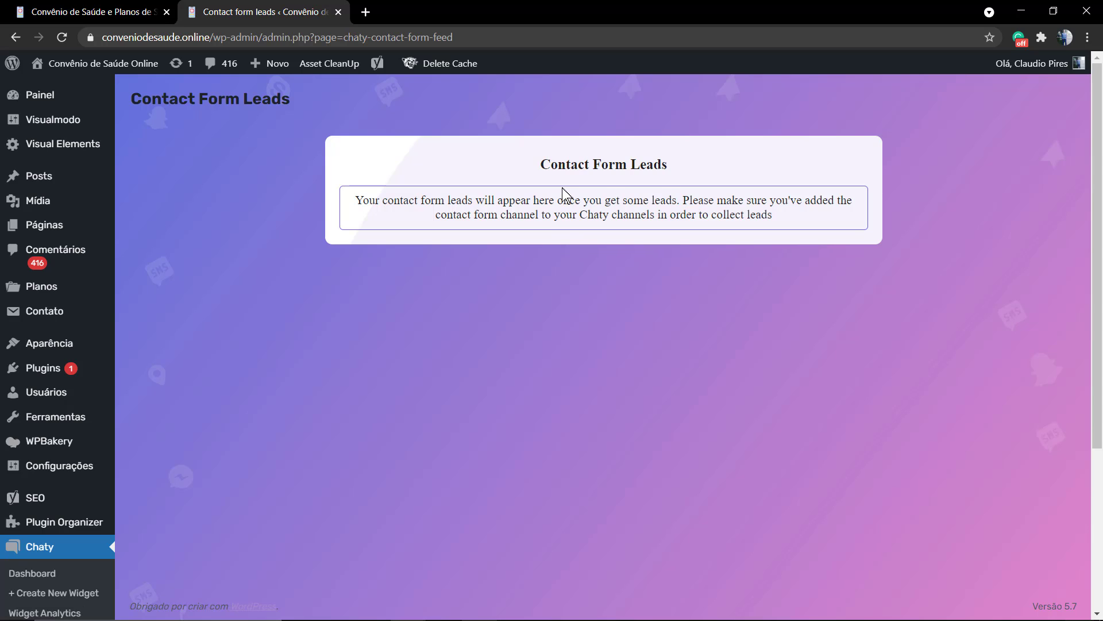
{"action": "mouse_move", "coordinate": [352, 262]}
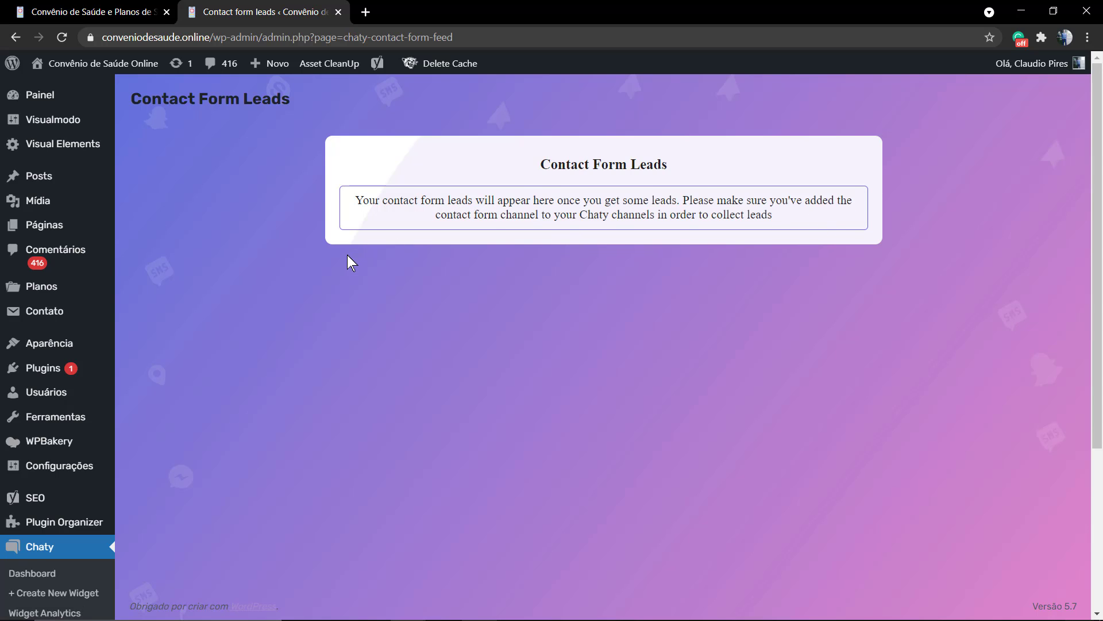
{"action": "scroll", "scroll_direction": "down", "scroll_amount": 3}
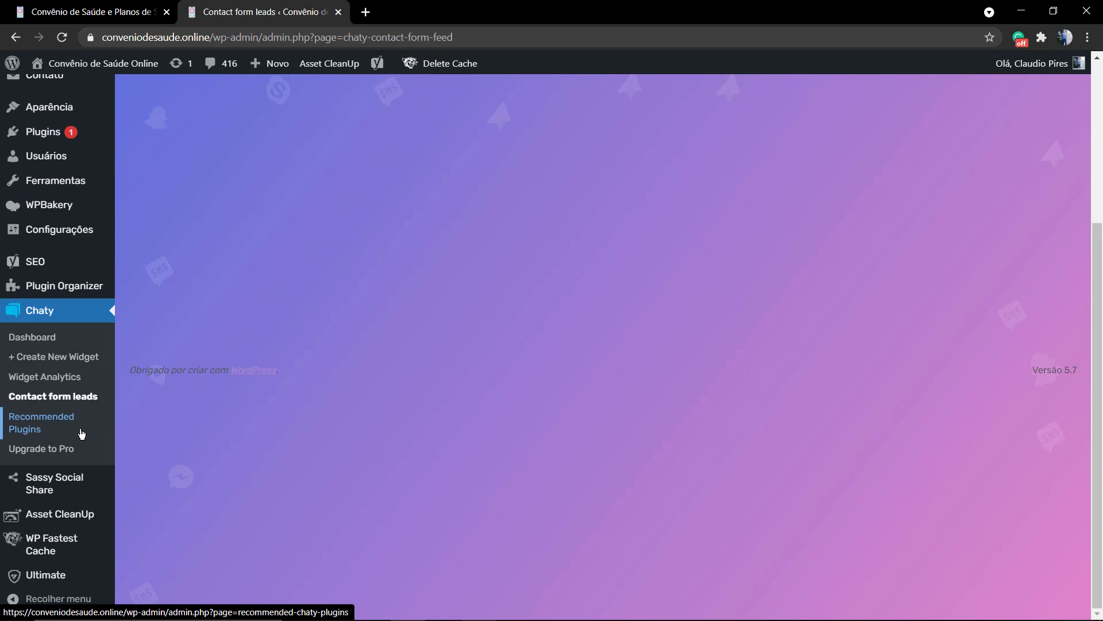
{"action": "scroll", "scroll_direction": "up", "scroll_amount": 3}
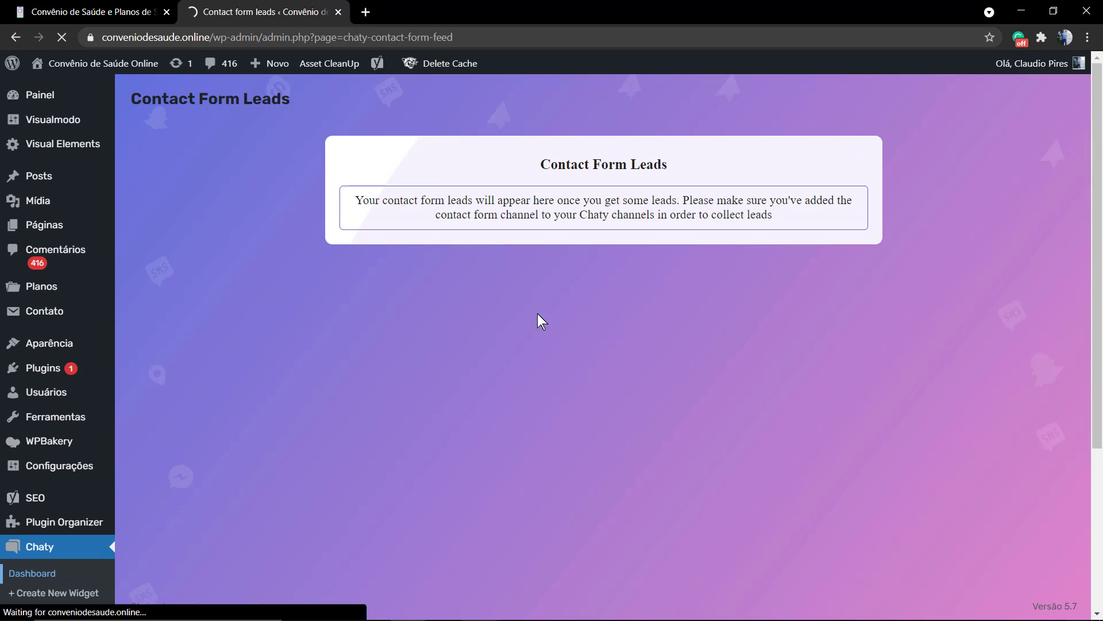
Return to the Chaty widget list and open Widget-1's editor to its channel settings
{"action": "left_click", "coordinate": [31, 572]}
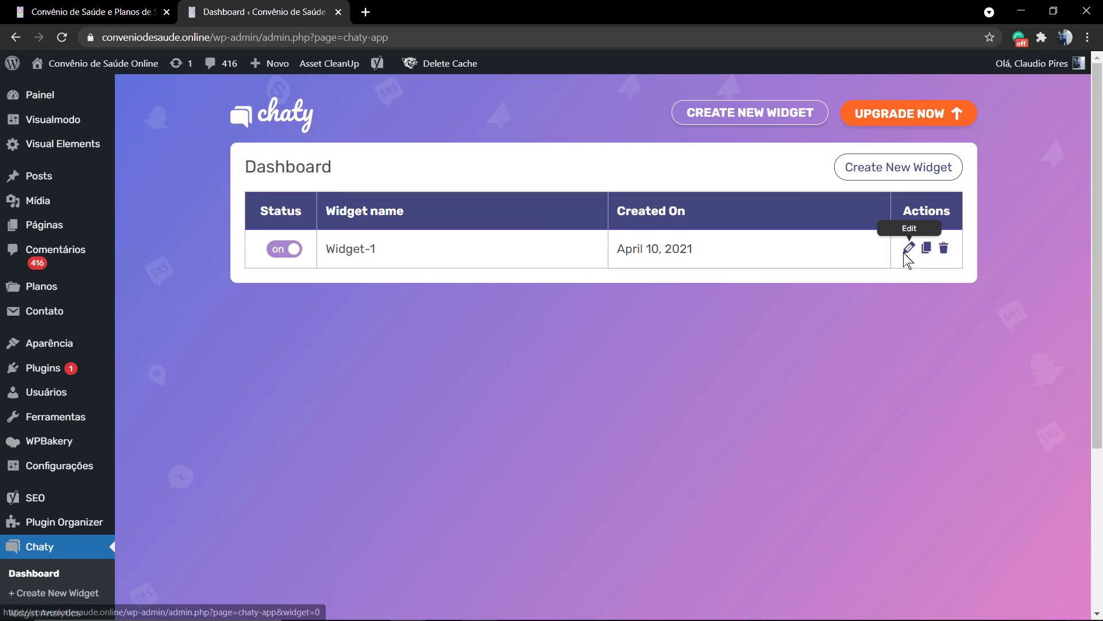
{"action": "left_click", "coordinate": [908, 248]}
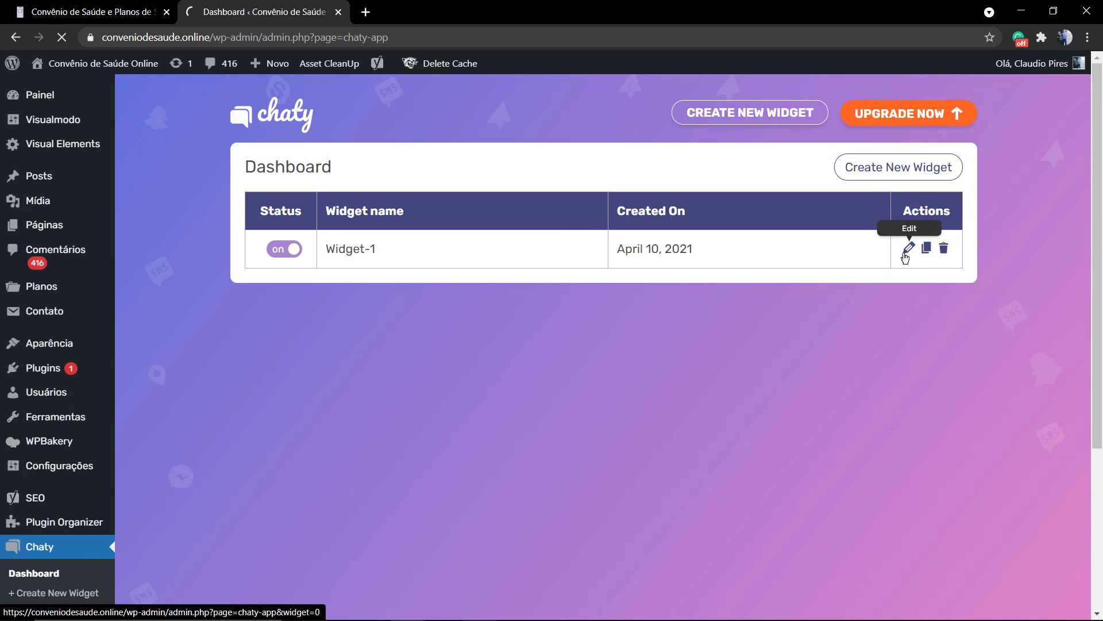
{"action": "left_click", "coordinate": [908, 247]}
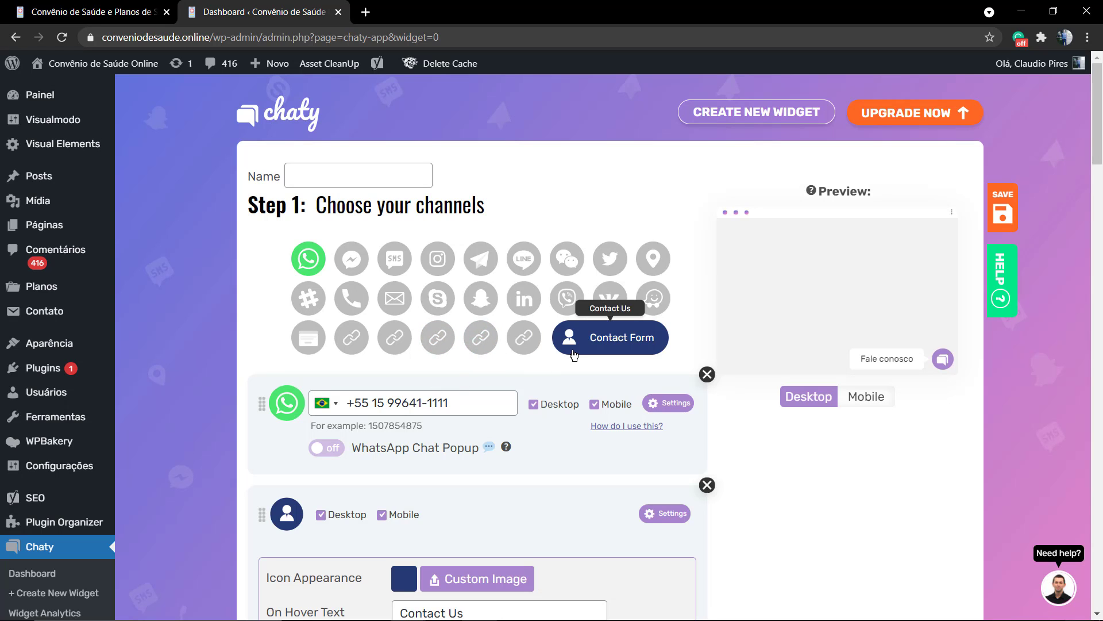
{"action": "mouse_move", "coordinate": [957, 370]}
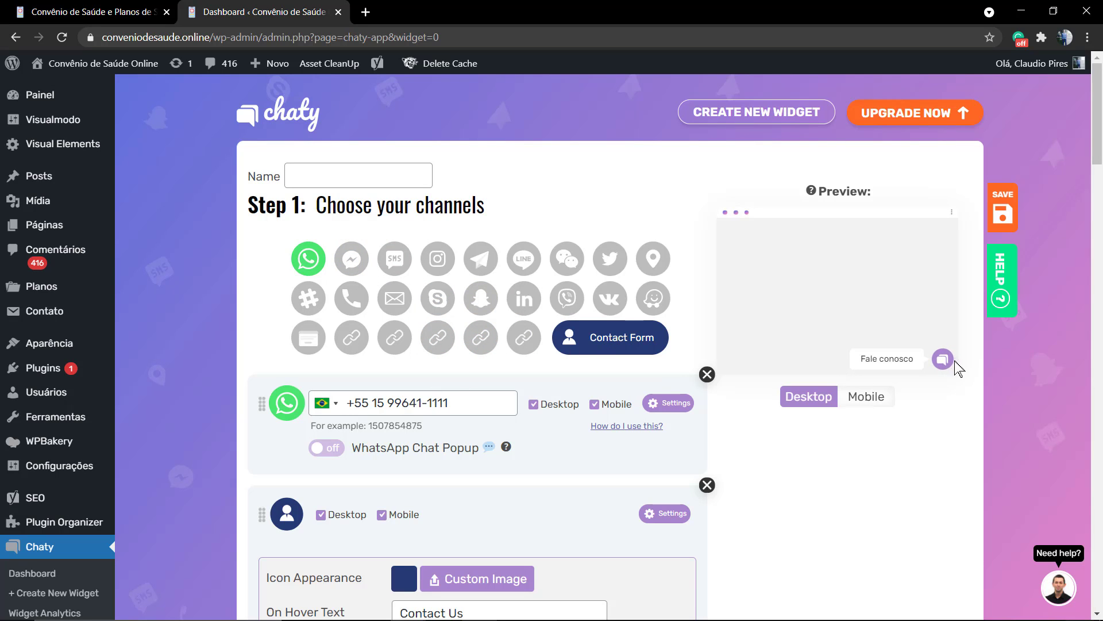
{"action": "scroll", "scroll_direction": "down", "scroll_amount": 3}
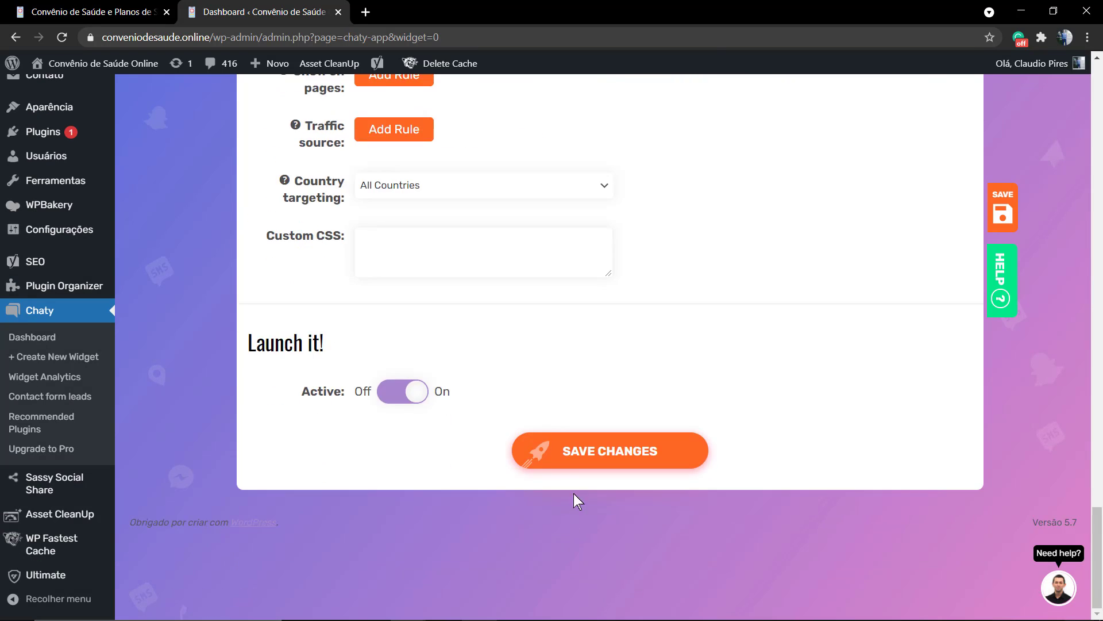
On the live site, expand the Fale conosco chat bubble and open the Contact Form channel
{"action": "left_click", "coordinate": [90, 12]}
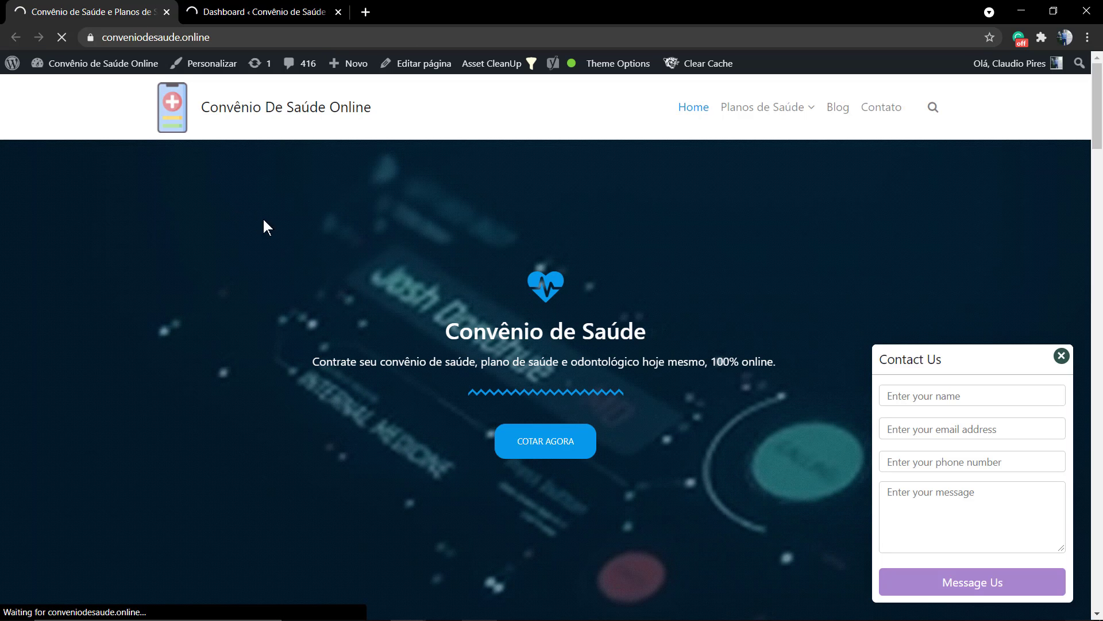
{"action": "mouse_move", "coordinate": [725, 226]}
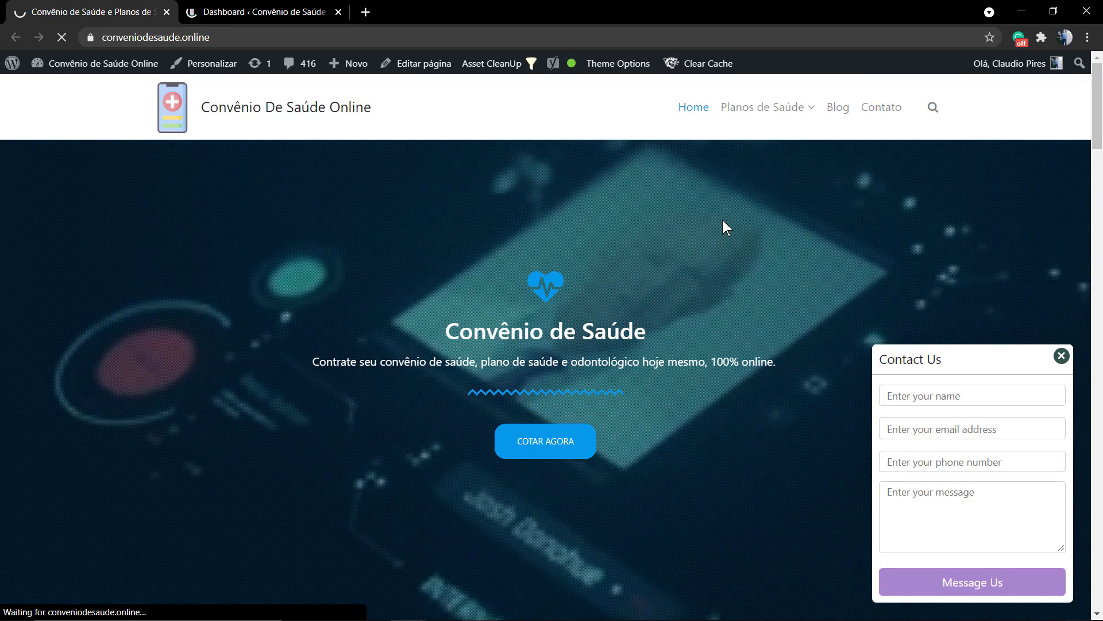
{"action": "left_click", "coordinate": [1061, 356]}
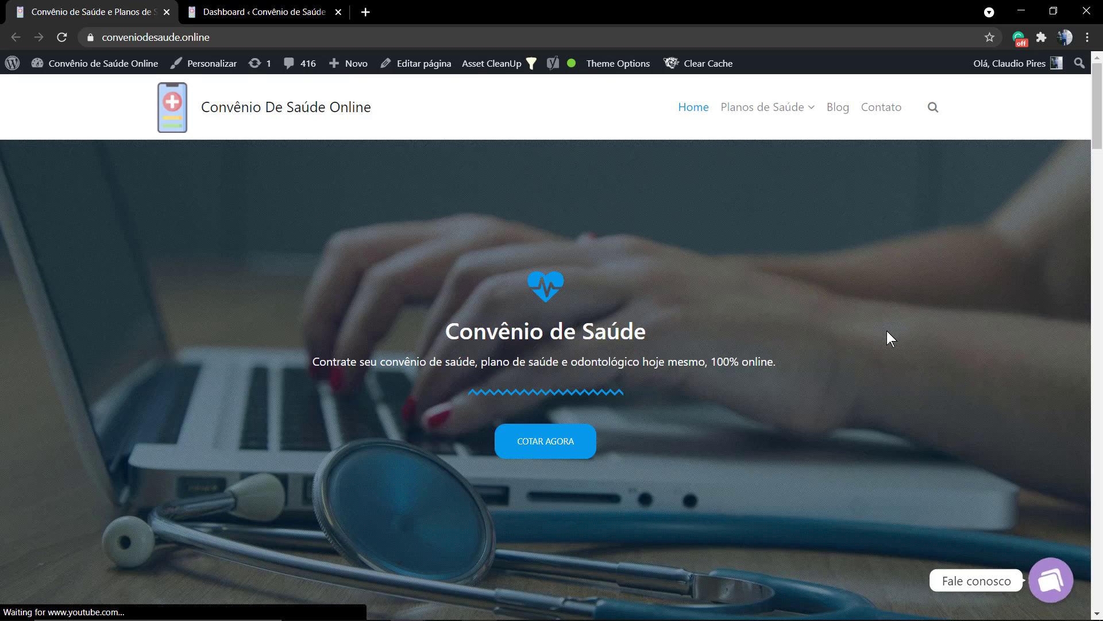
{"action": "left_click", "coordinate": [1051, 580]}
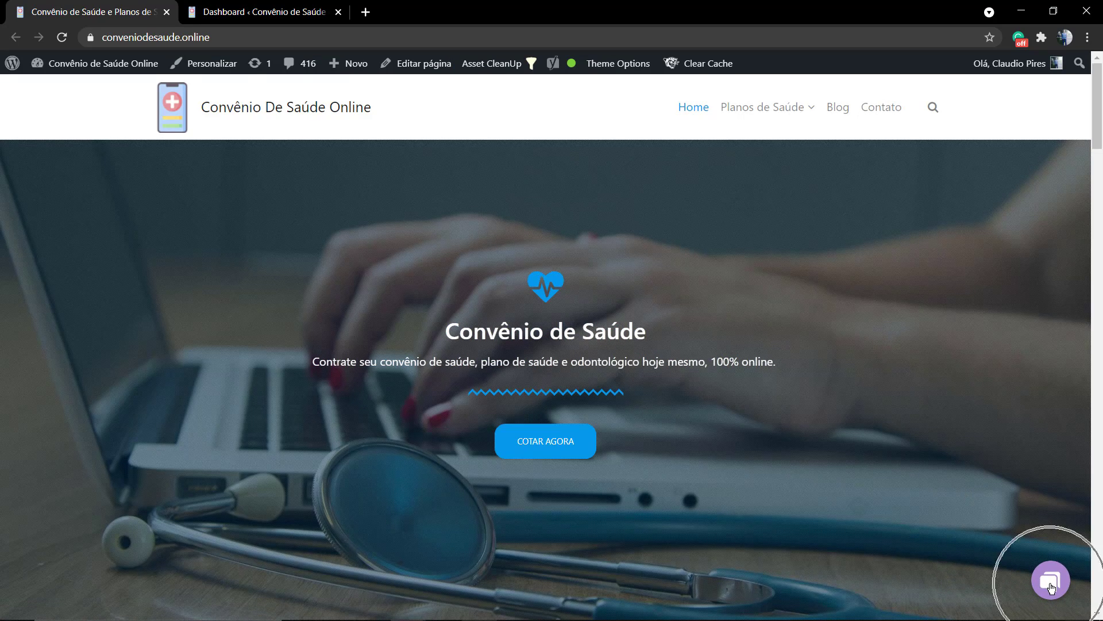
{"action": "left_click", "coordinate": [1050, 581]}
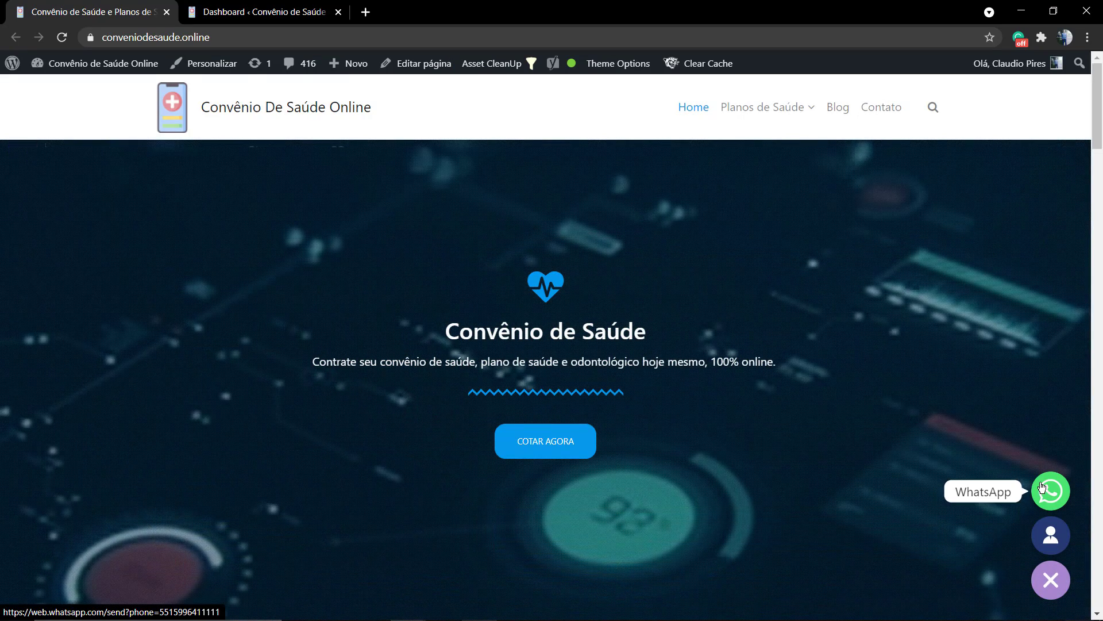
{"action": "left_click", "coordinate": [1049, 535]}
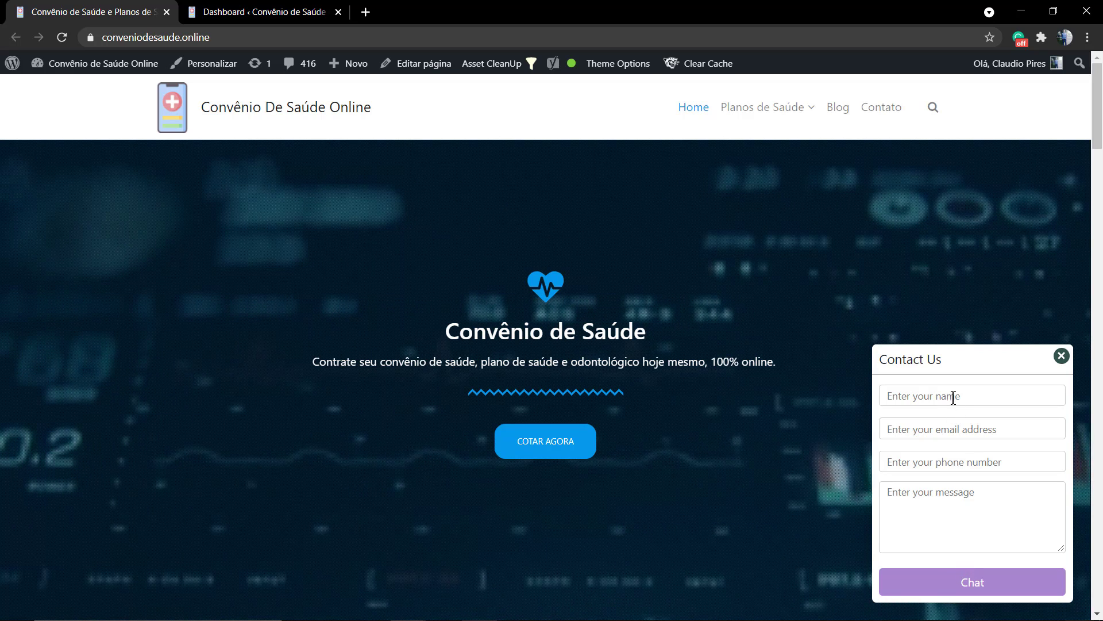
Send the Contact Us form with name 'test', a test@gmail email, phone 12345 and a test message
{"action": "type", "text": "test"}
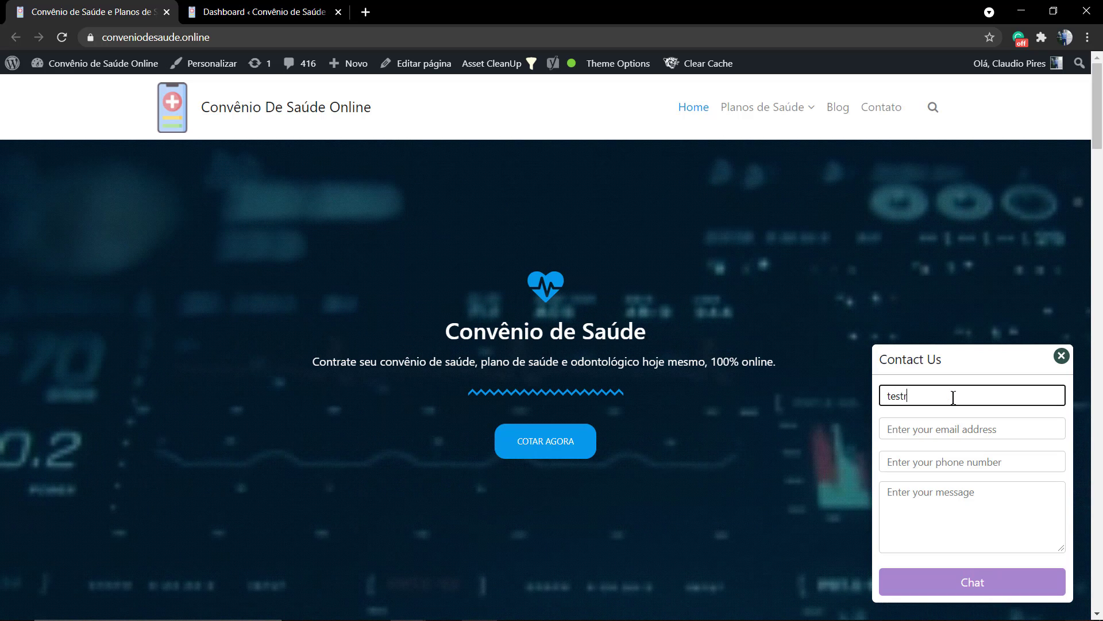
{"action": "type", "text": "test"}
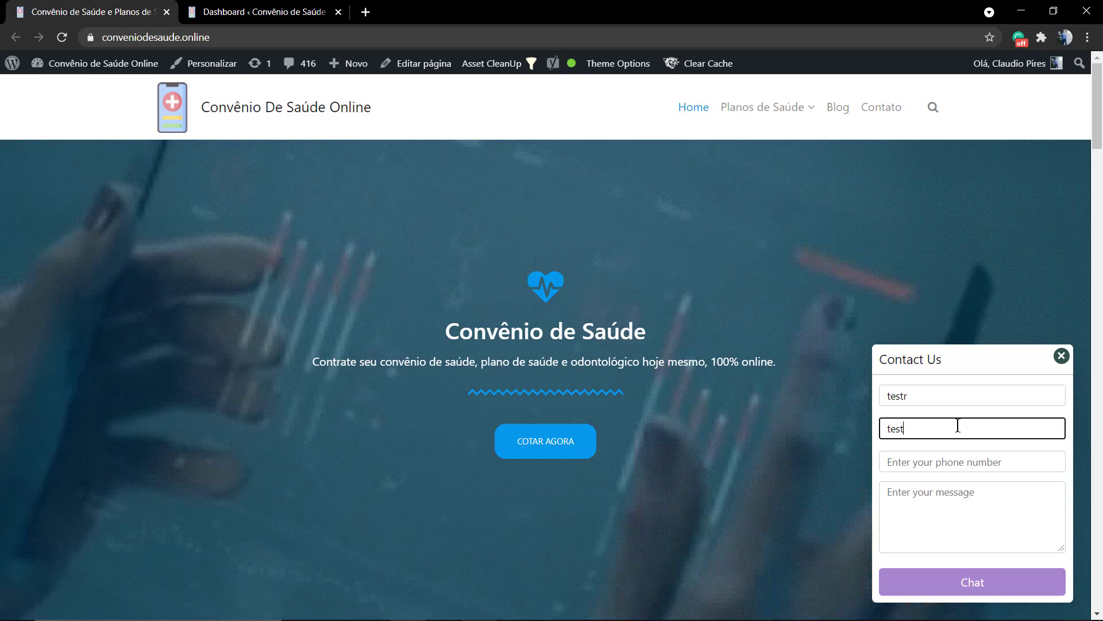
{"action": "type", "text": "@gmail"}
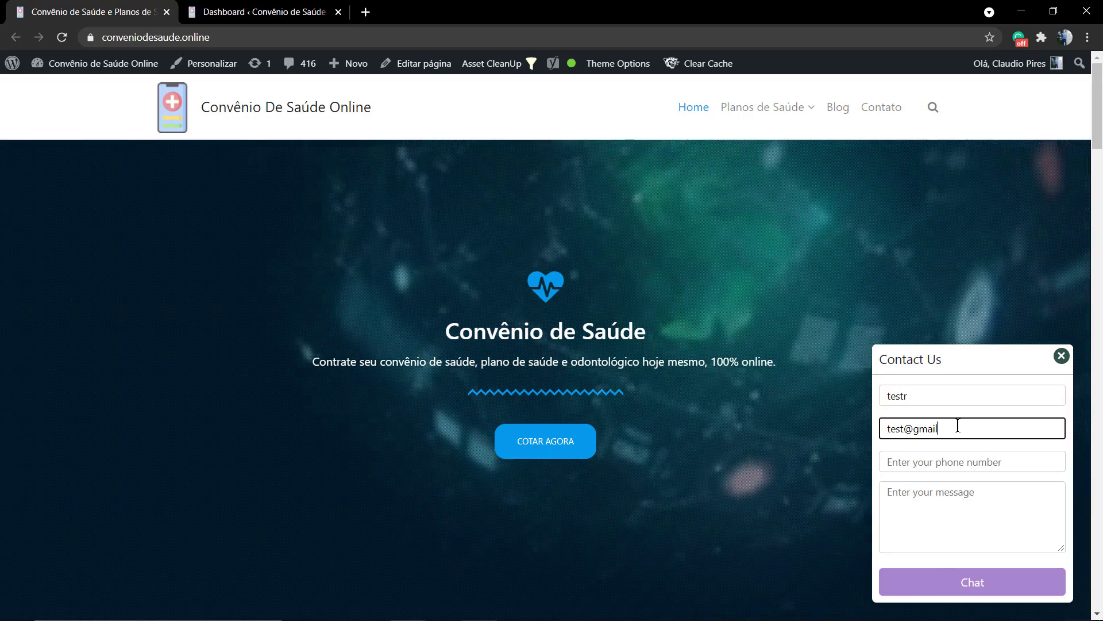
{"action": "type", "text": ".c"}
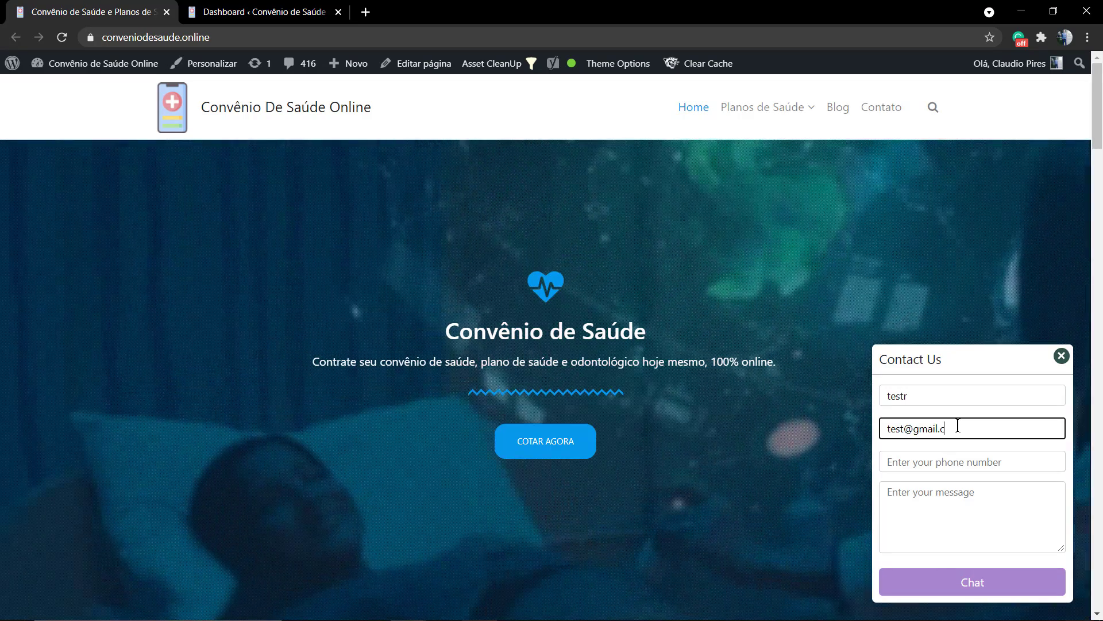
{"action": "left_click", "coordinate": [972, 461]}
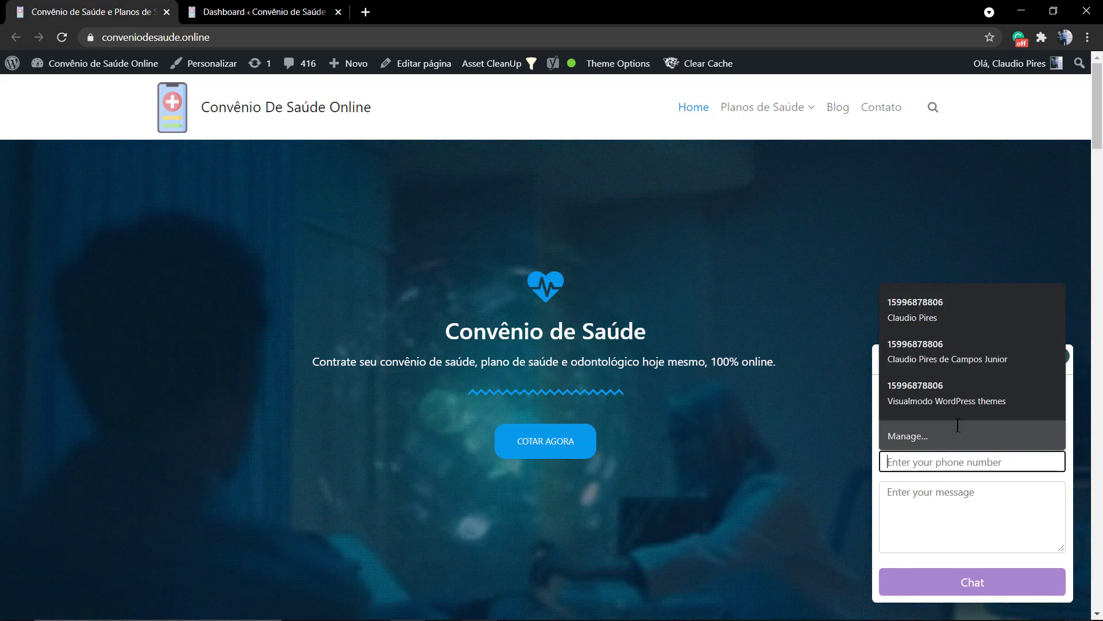
{"action": "type", "text": "12345678"}
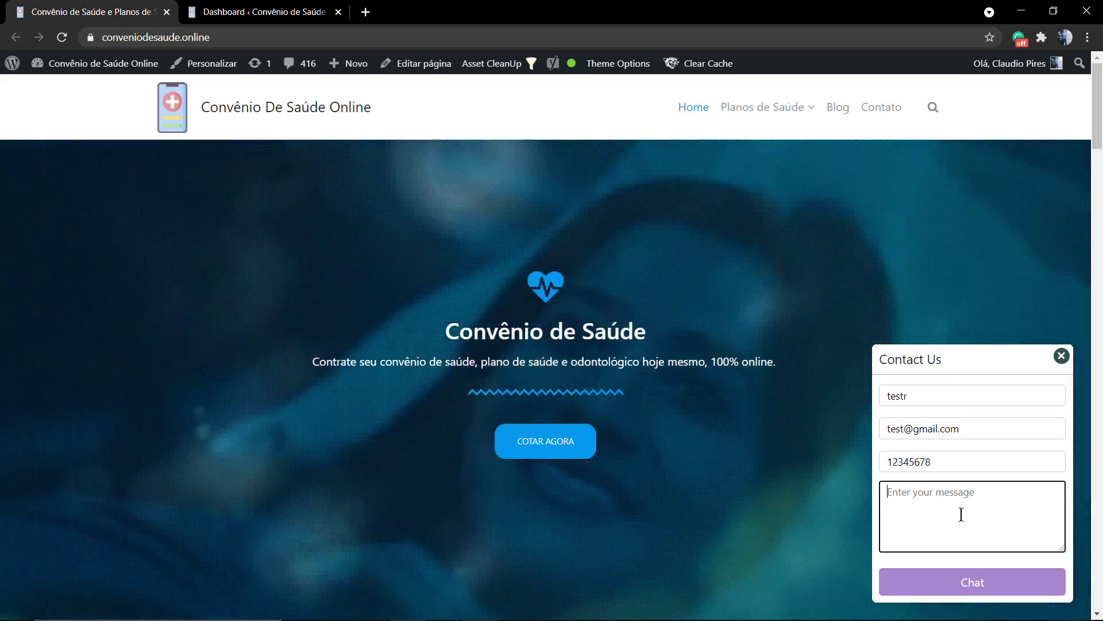
{"action": "type", "text": "this is jus"}
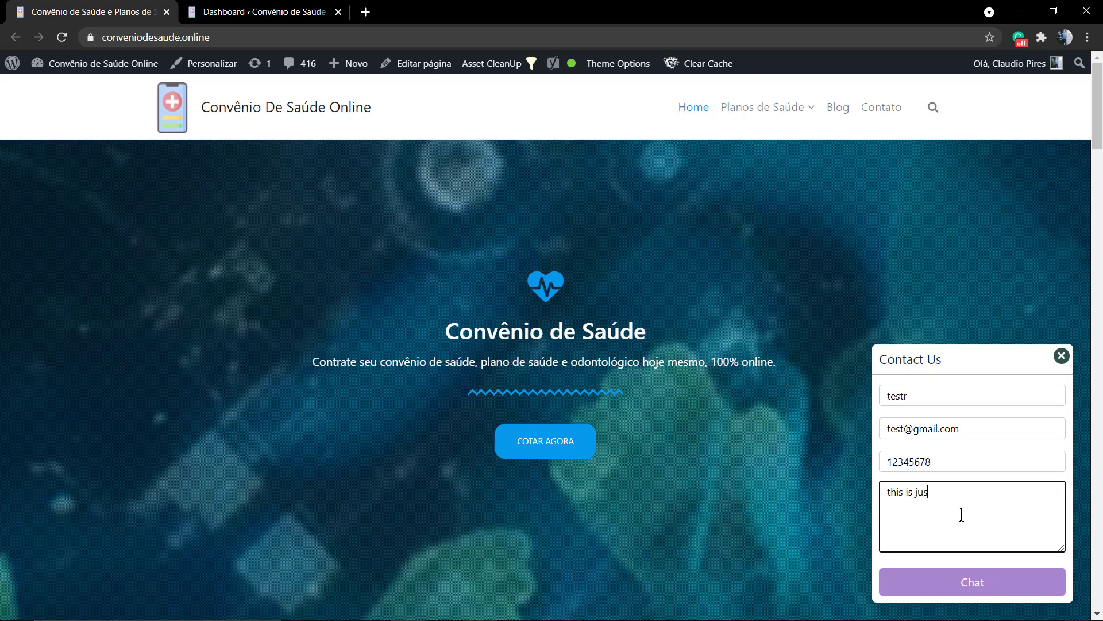
{"action": "type", "text": "t a contact form test"}
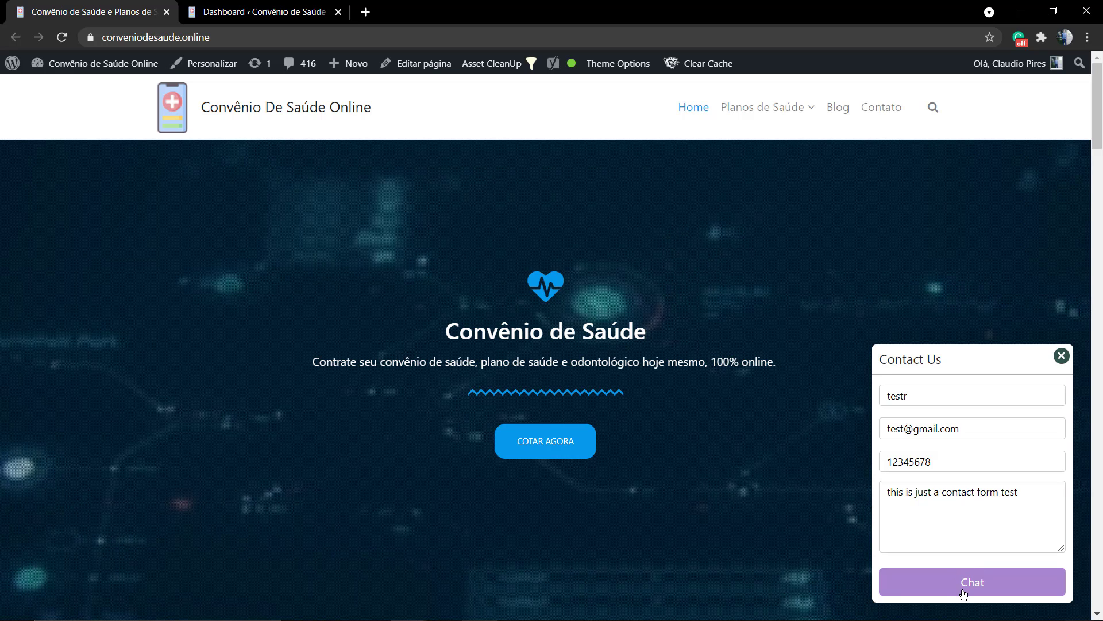
{"action": "left_click", "coordinate": [972, 581]}
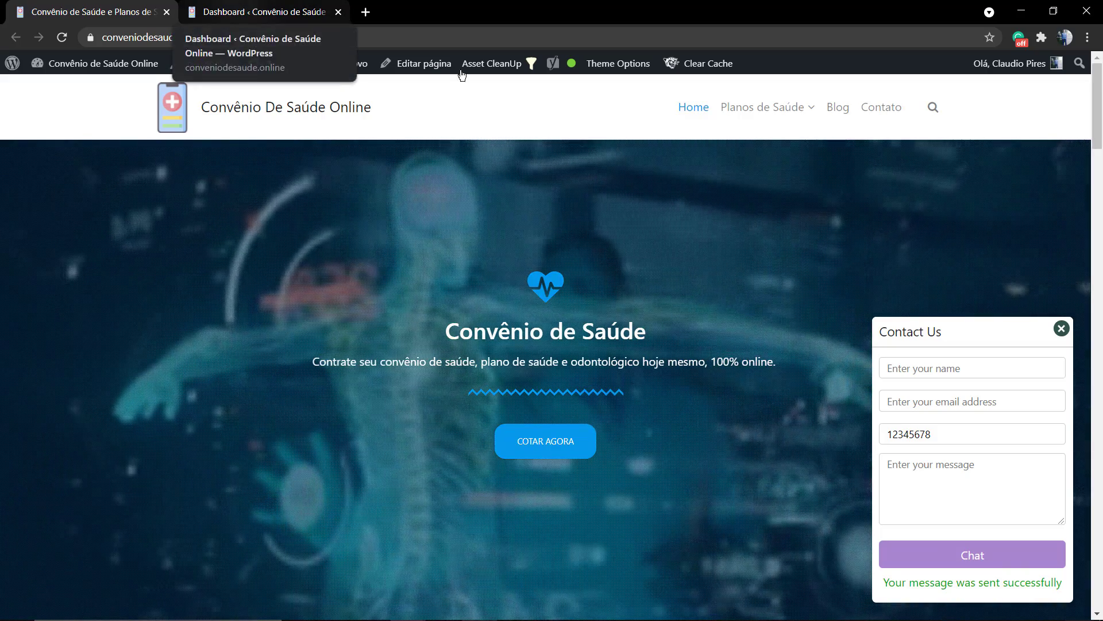
Switch back to the Widget-1 editor and scroll to the contact form's field options
{"action": "left_click", "coordinate": [1061, 328]}
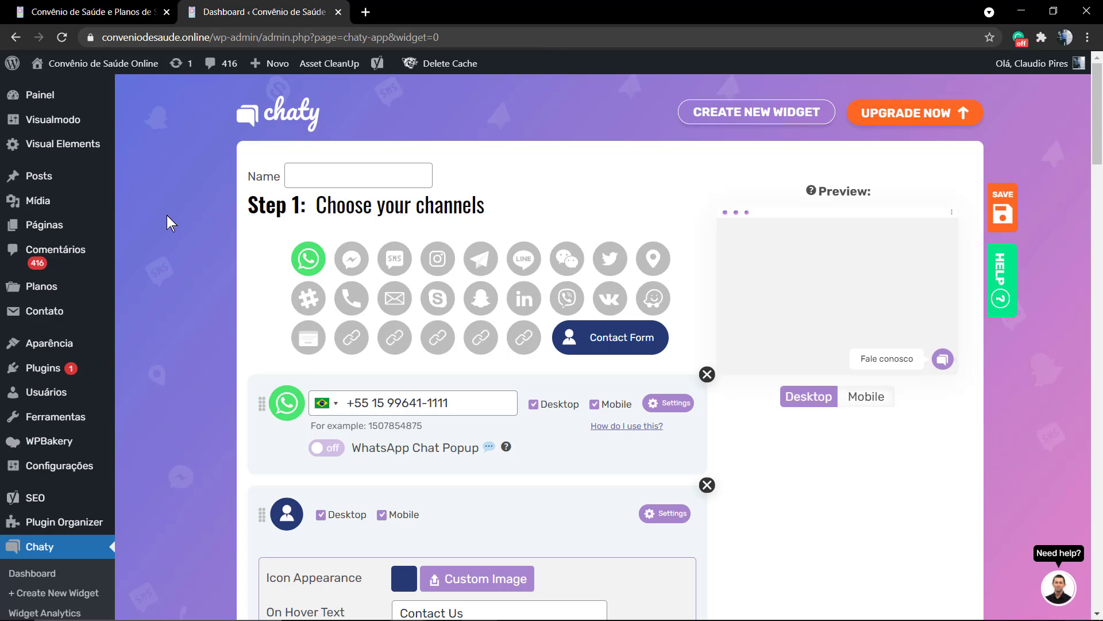
{"action": "scroll", "scroll_direction": "down", "scroll_amount": 3}
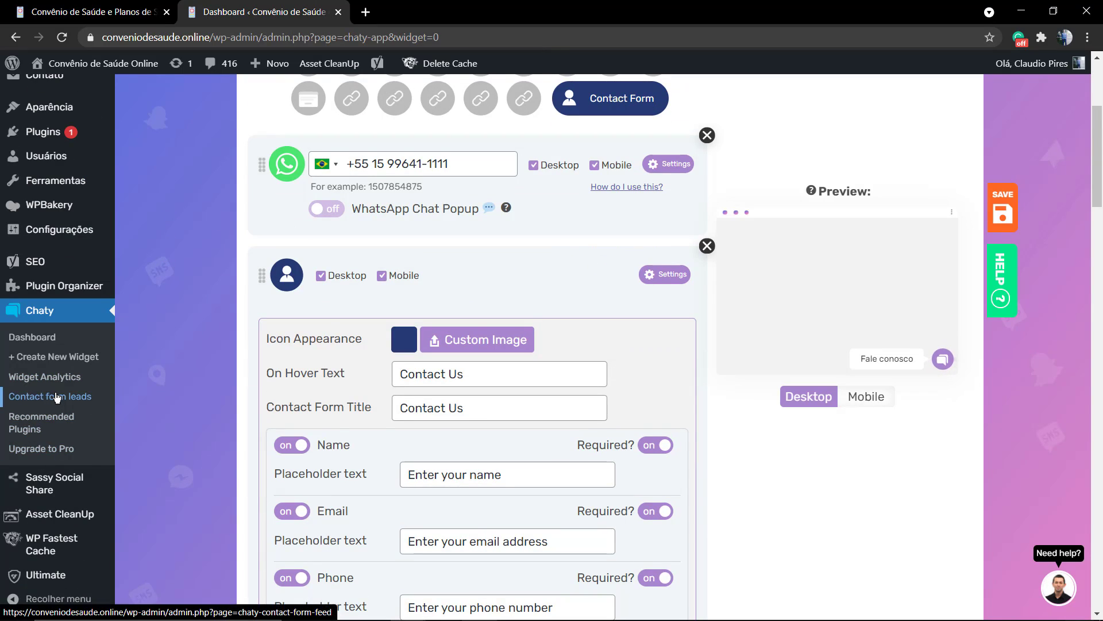
{"action": "mouse_move", "coordinate": [192, 363]}
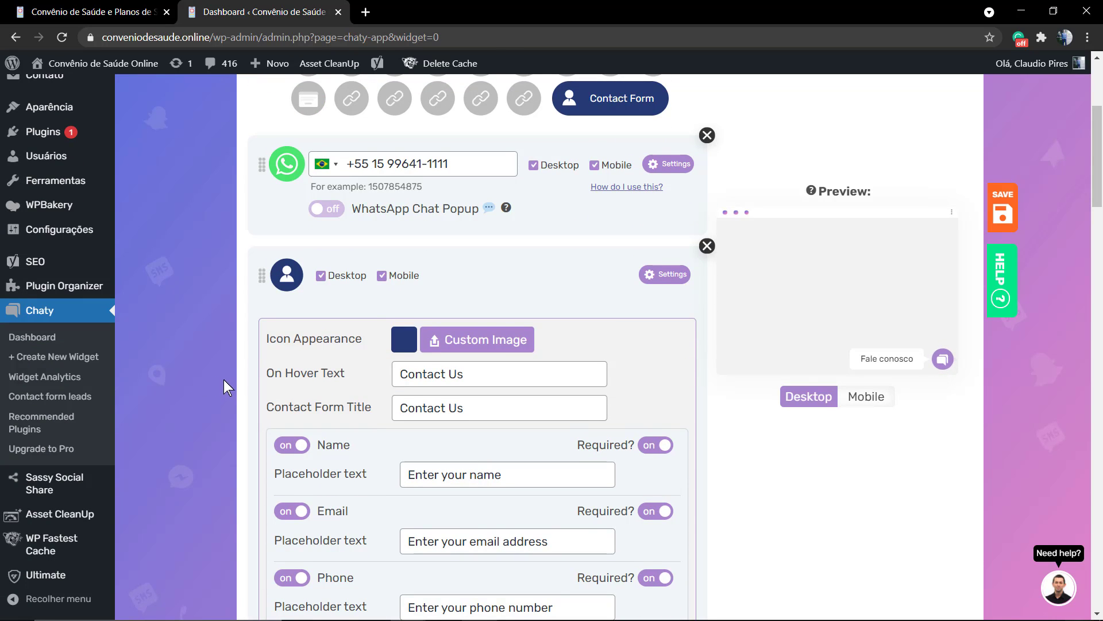
{"action": "scroll", "scroll_direction": "up", "scroll_amount": 3}
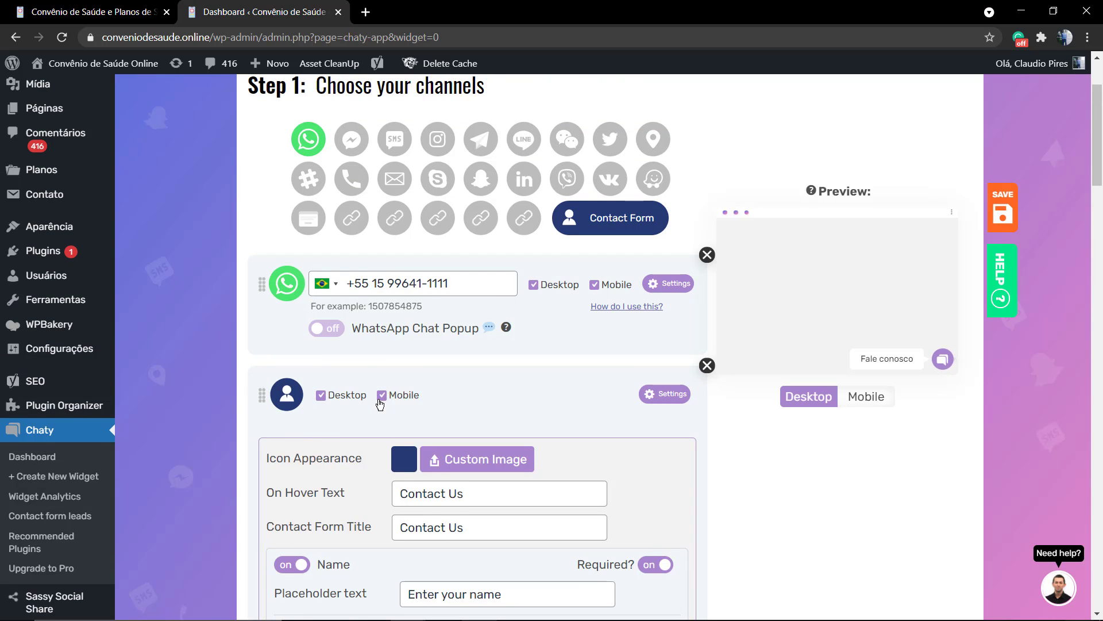
{"action": "scroll", "scroll_direction": "down", "scroll_amount": 3}
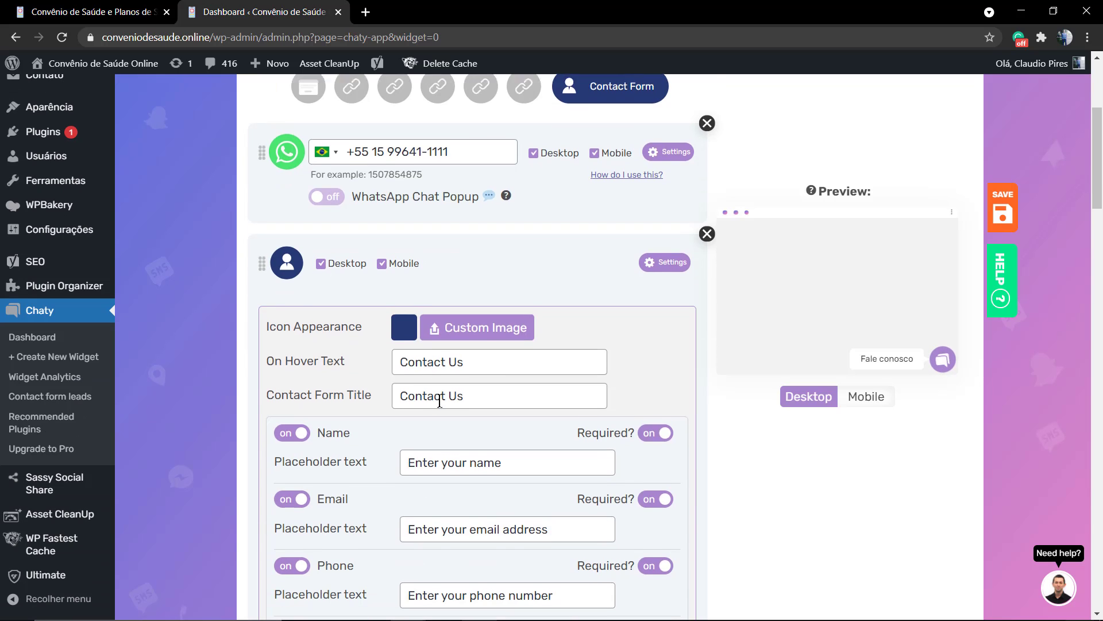
{"action": "scroll", "scroll_direction": "down", "scroll_amount": 3}
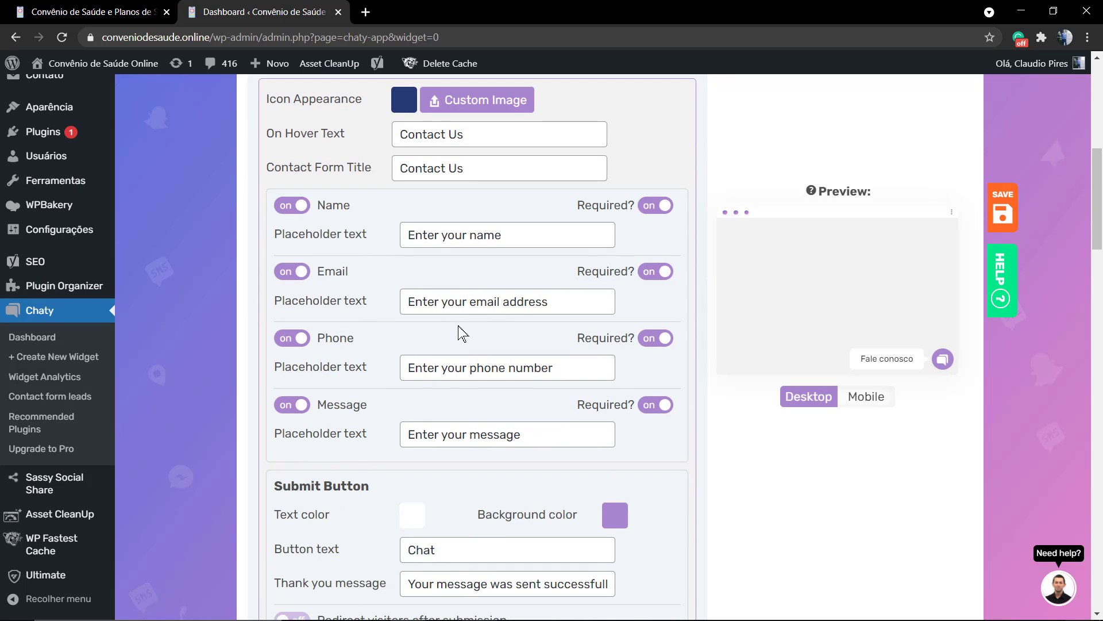
Toggle the Phone field's Required and enabled switches off and back on
{"action": "left_click", "coordinate": [655, 338]}
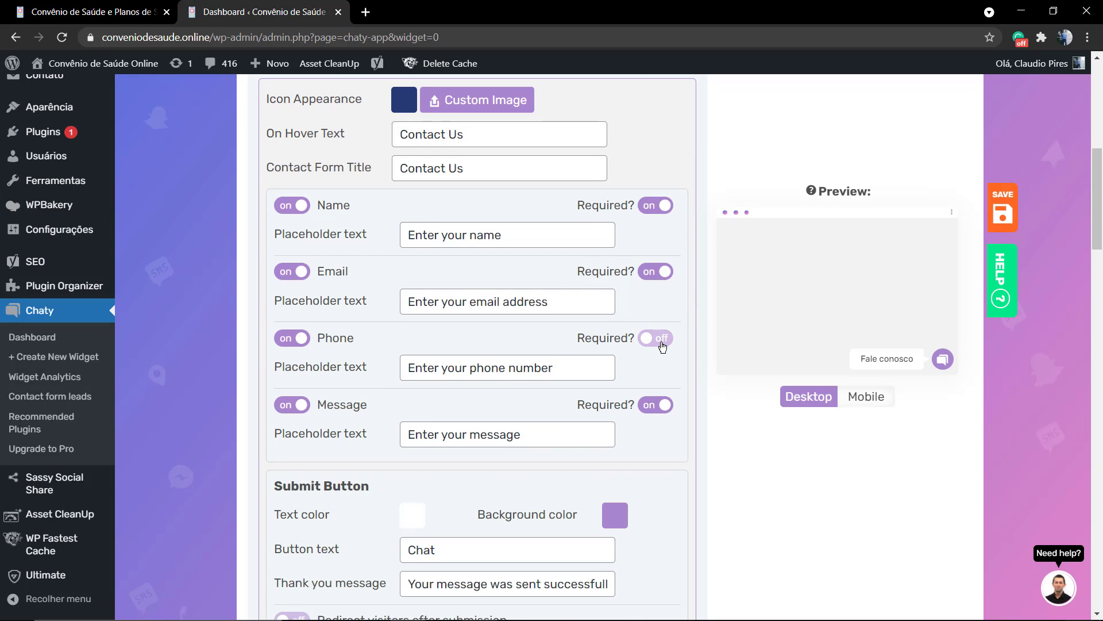
{"action": "left_click", "coordinate": [655, 338]}
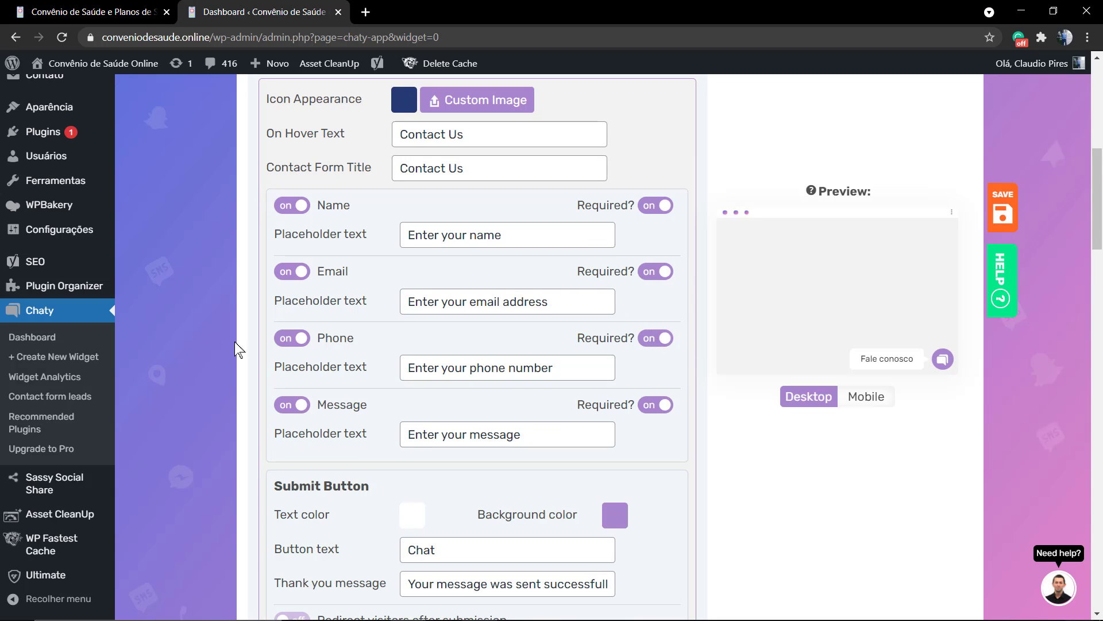
{"action": "left_click", "coordinate": [291, 338]}
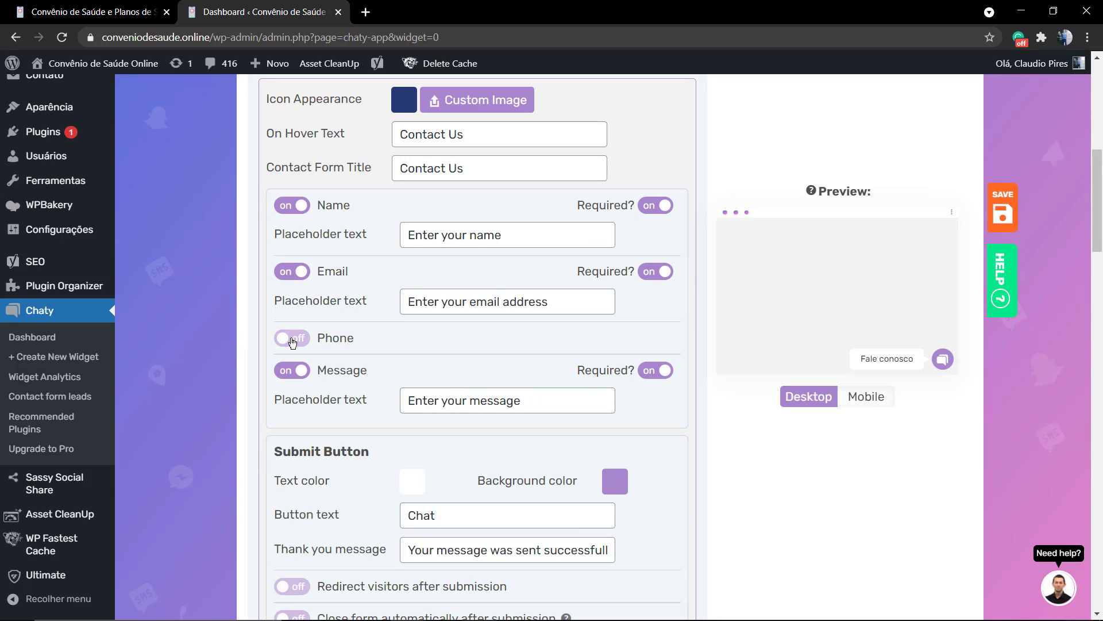
{"action": "left_click", "coordinate": [291, 338]}
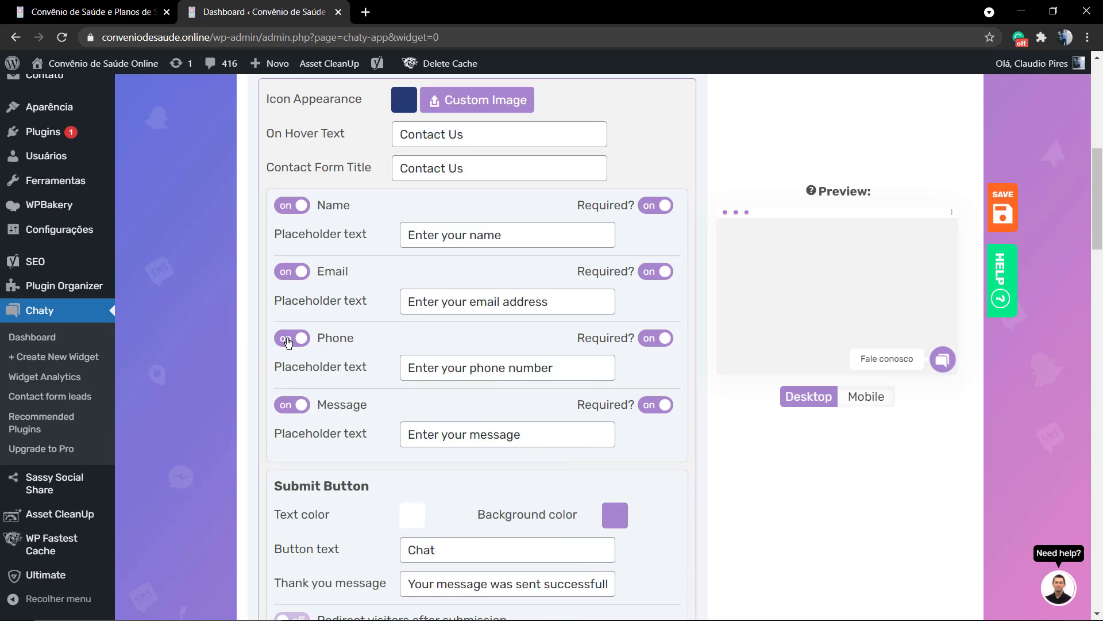
{"action": "scroll", "scroll_direction": "down", "scroll_amount": 3}
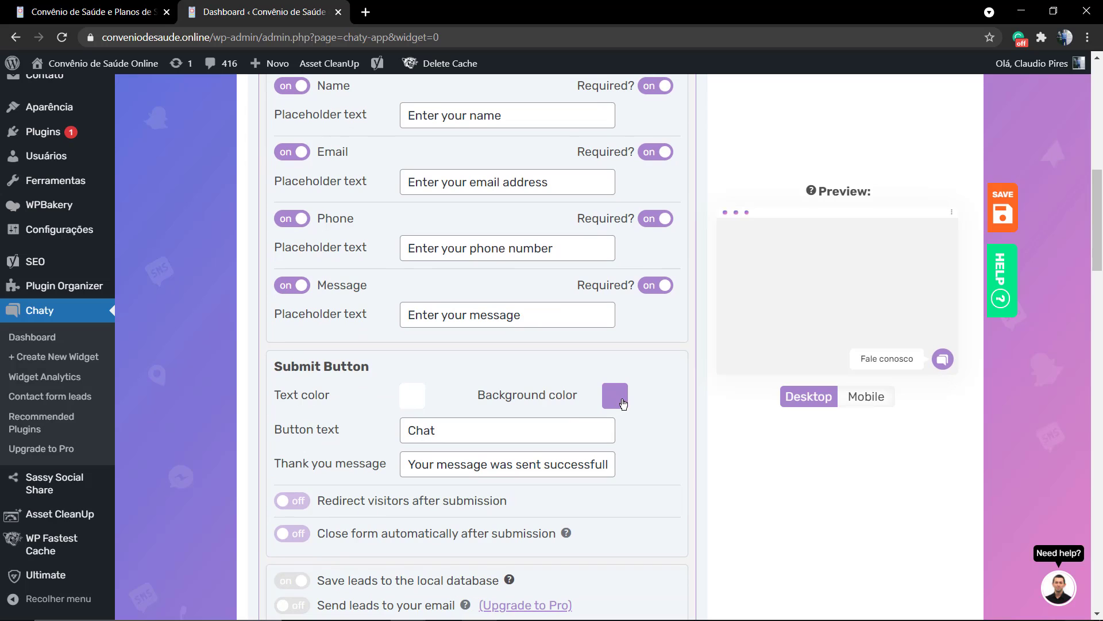
{"action": "mouse_move", "coordinate": [398, 408]}
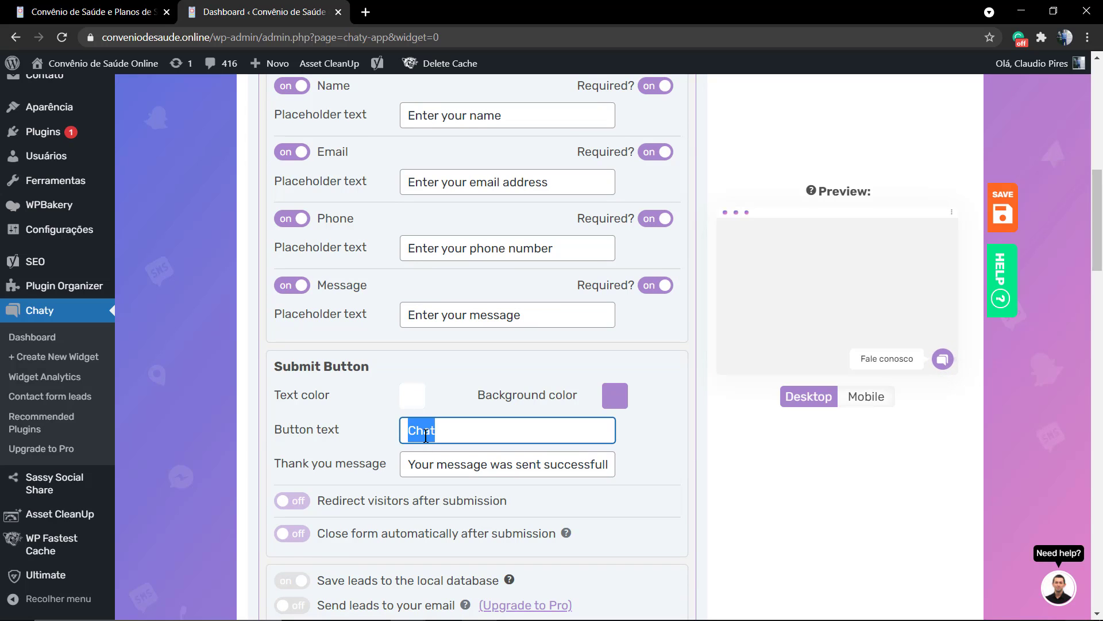
Set the button text to 'Send message', leave redirect off, and enable auto-close after submission
{"action": "type", "text": "Send"}
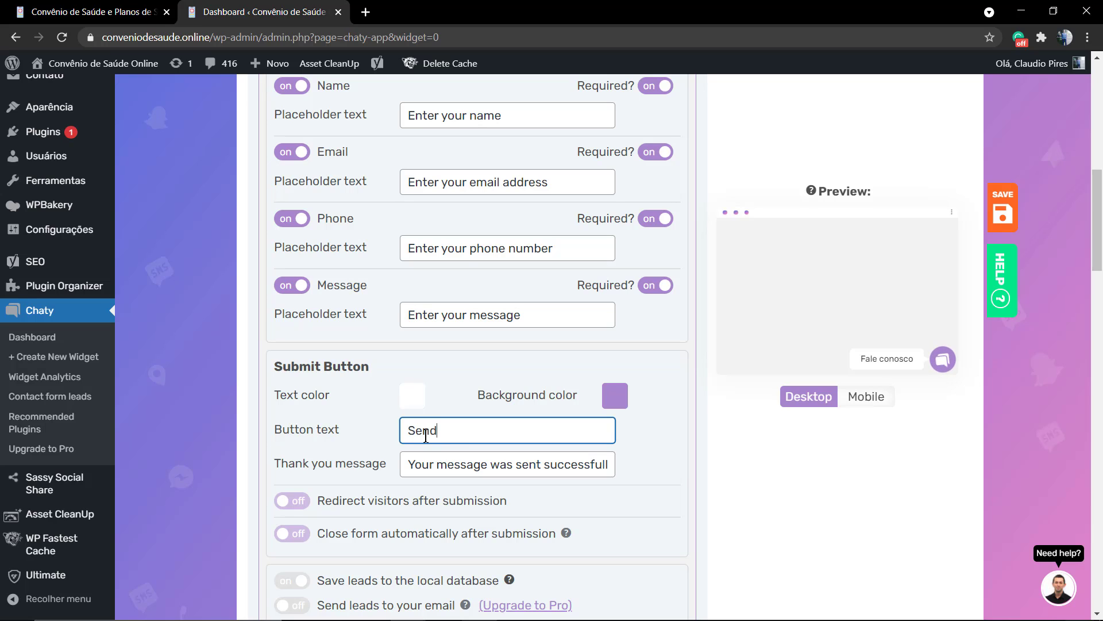
{"action": "type", "text": "message"}
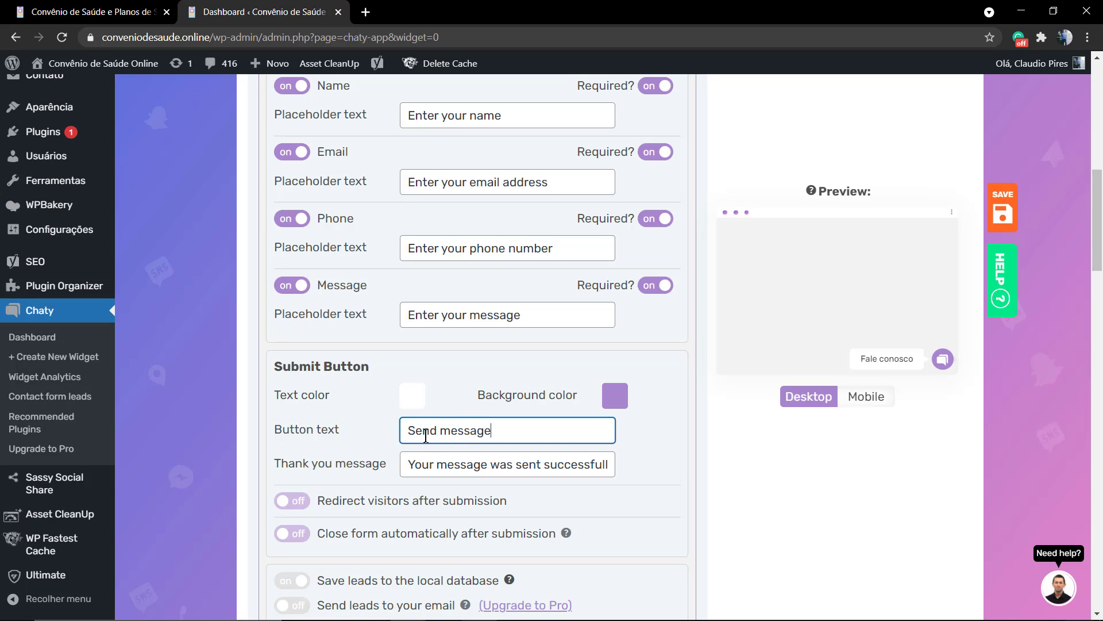
{"action": "scroll", "scroll_direction": "down", "scroll_amount": 3}
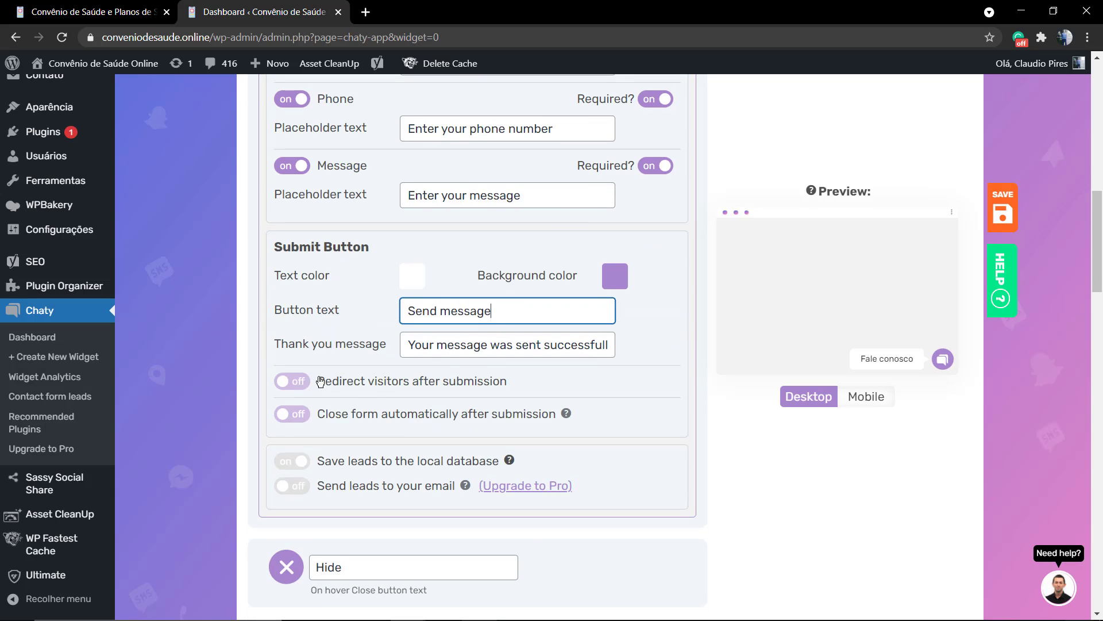
{"action": "left_click", "coordinate": [292, 380]}
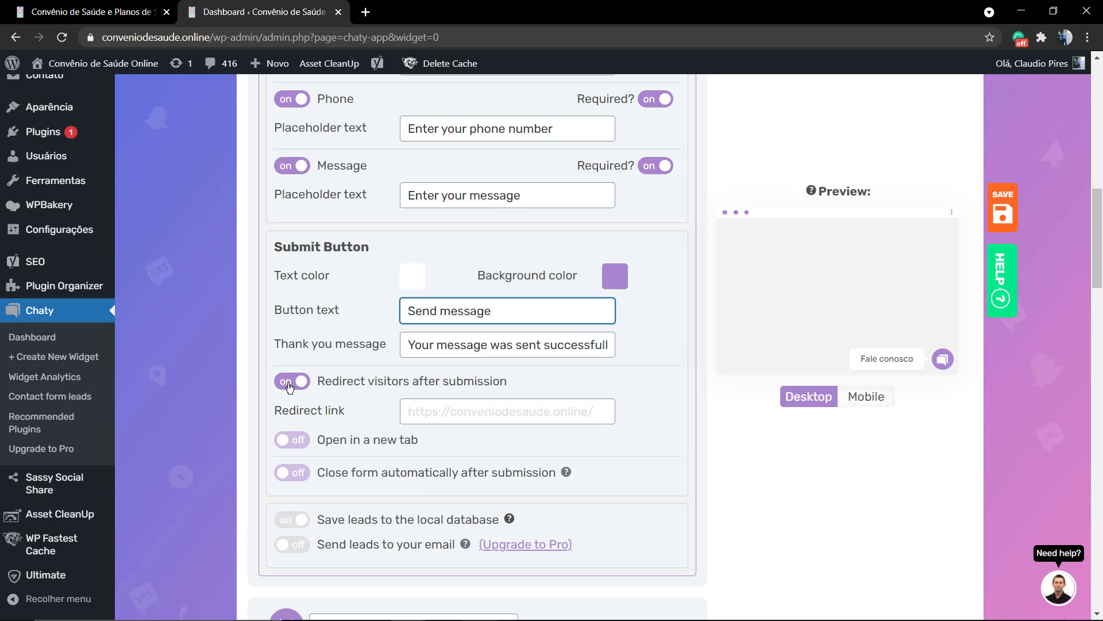
{"action": "left_click", "coordinate": [291, 381]}
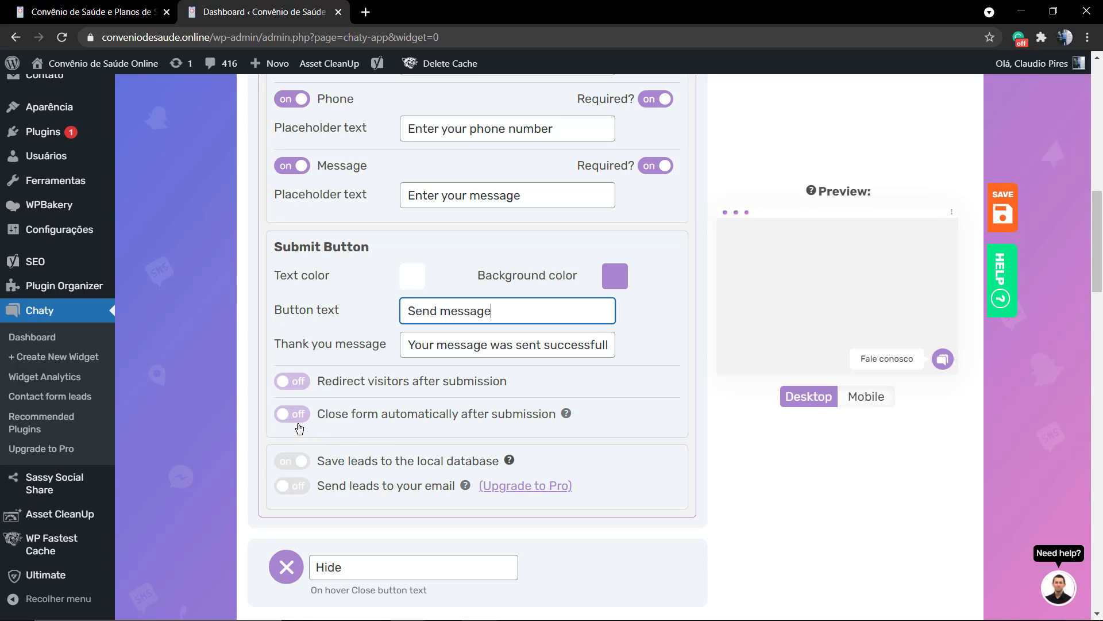
{"action": "left_click", "coordinate": [291, 413]}
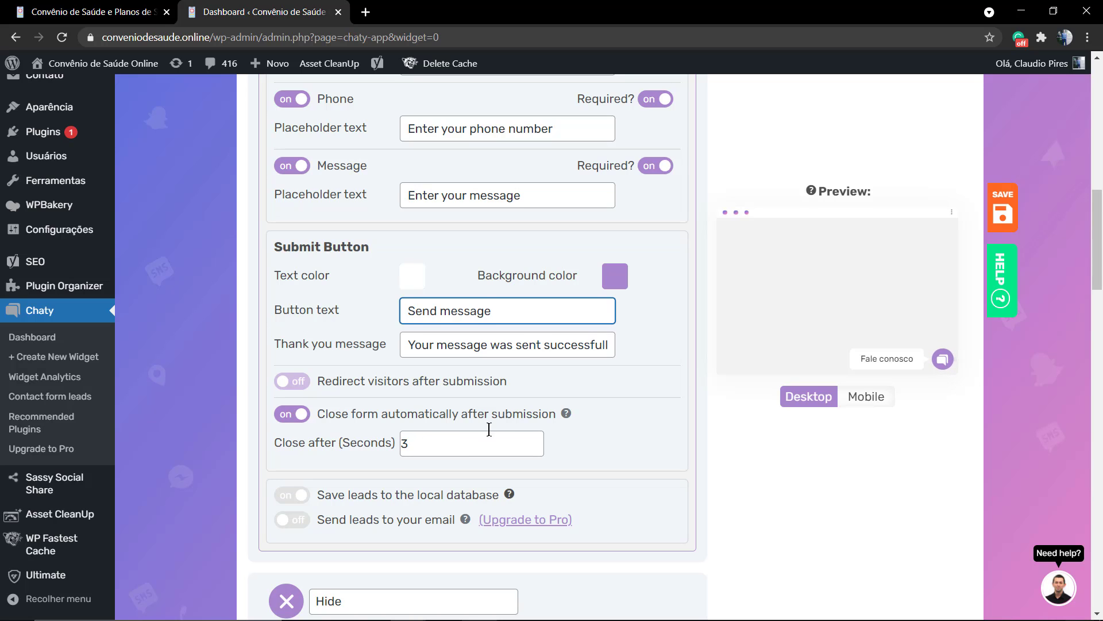
{"action": "scroll", "scroll_direction": "down", "scroll_amount": 3}
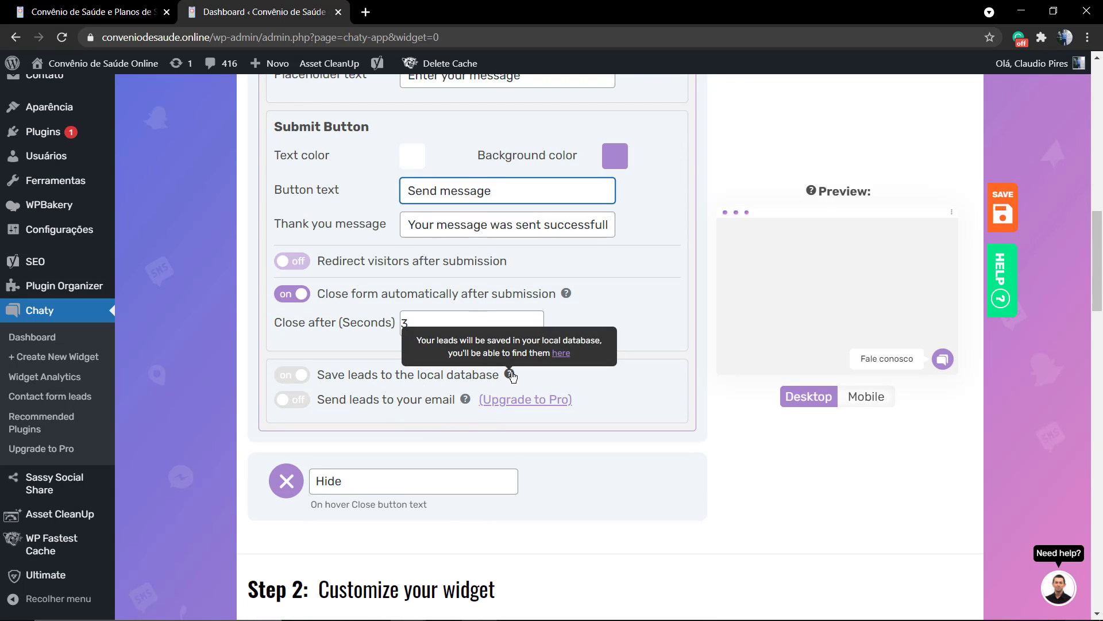
{"action": "mouse_move", "coordinate": [435, 403]}
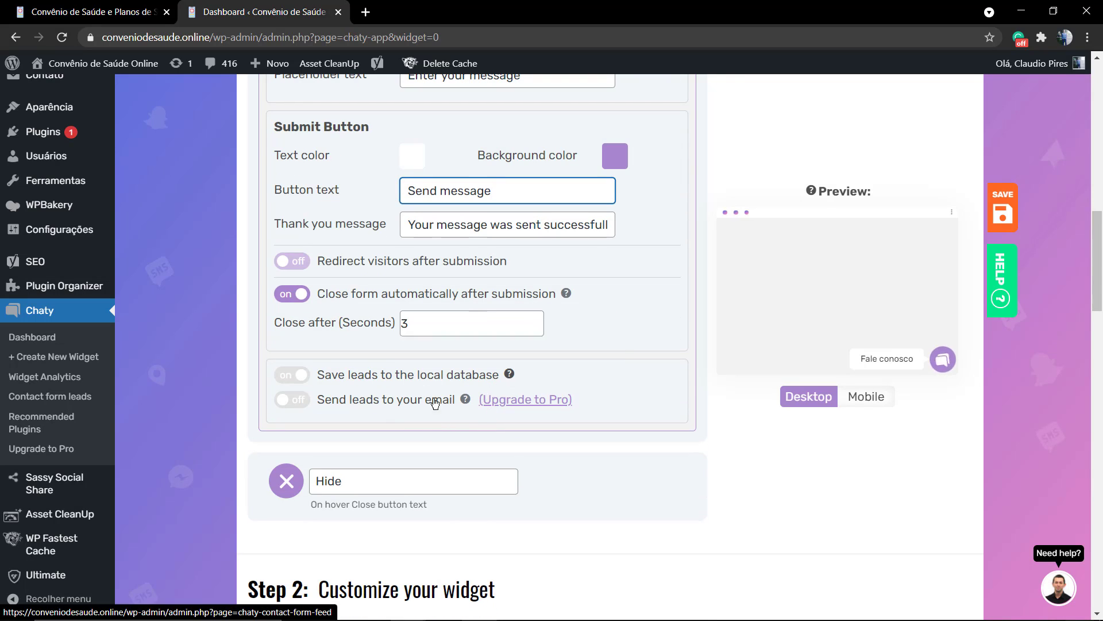
{"action": "scroll", "scroll_direction": "down", "scroll_amount": 3}
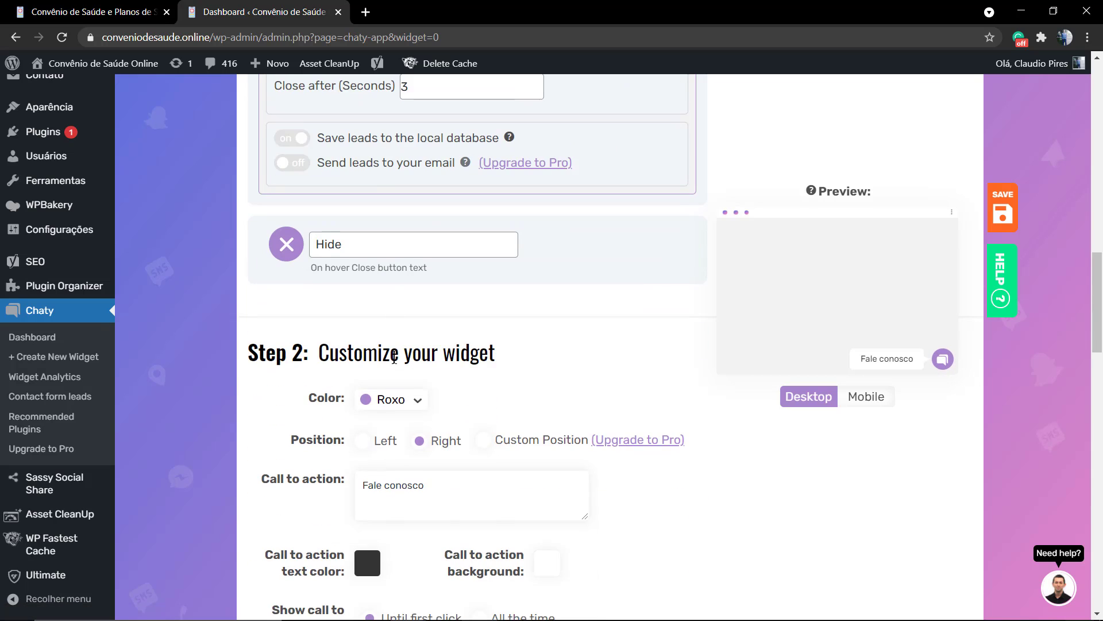
{"action": "scroll", "scroll_direction": "down", "scroll_amount": 3}
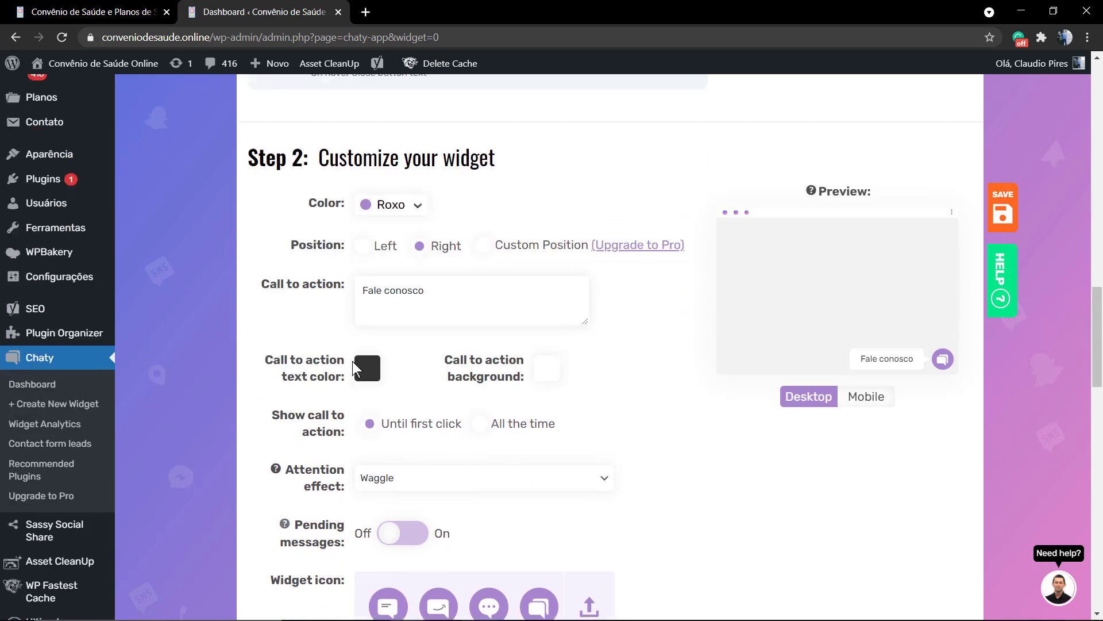
{"action": "scroll", "scroll_direction": "down", "scroll_amount": 3}
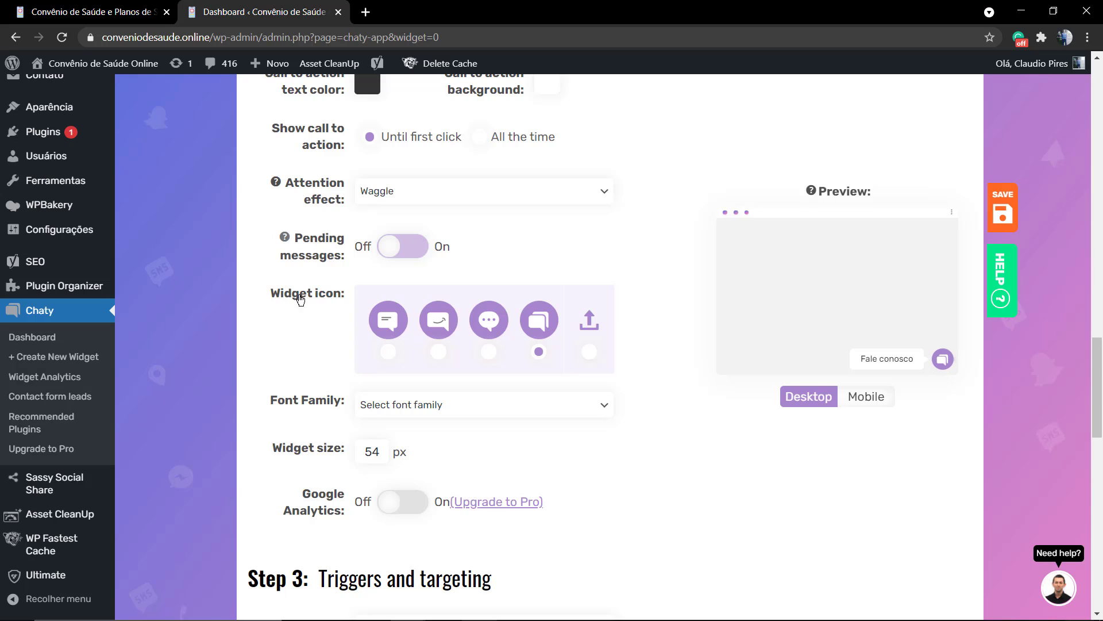
{"action": "mouse_move", "coordinate": [589, 331]}
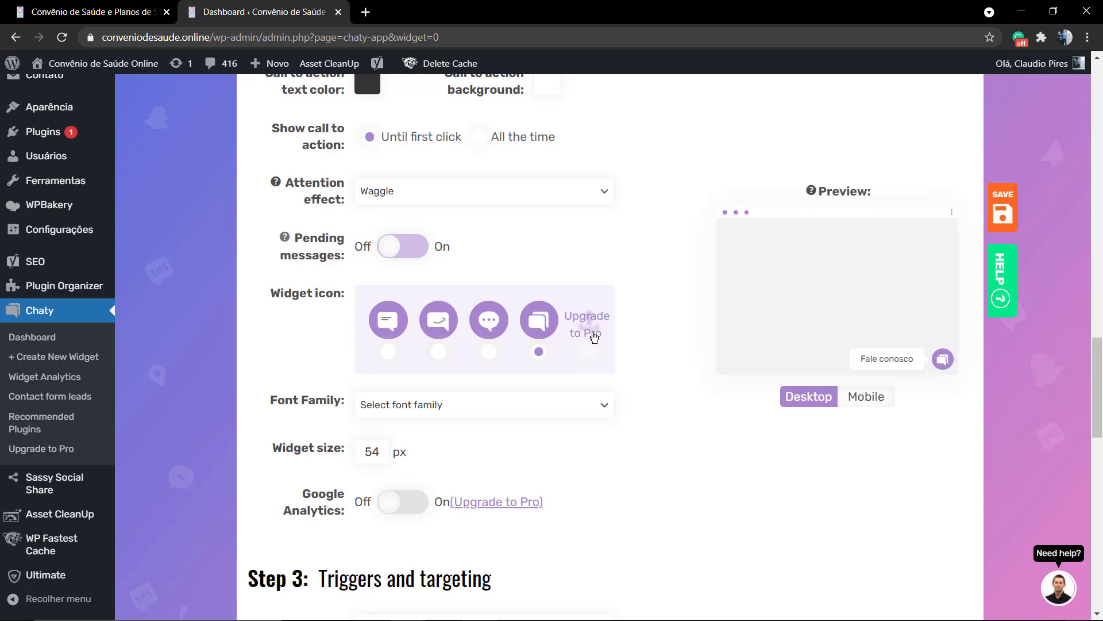
{"action": "mouse_move", "coordinate": [391, 413]}
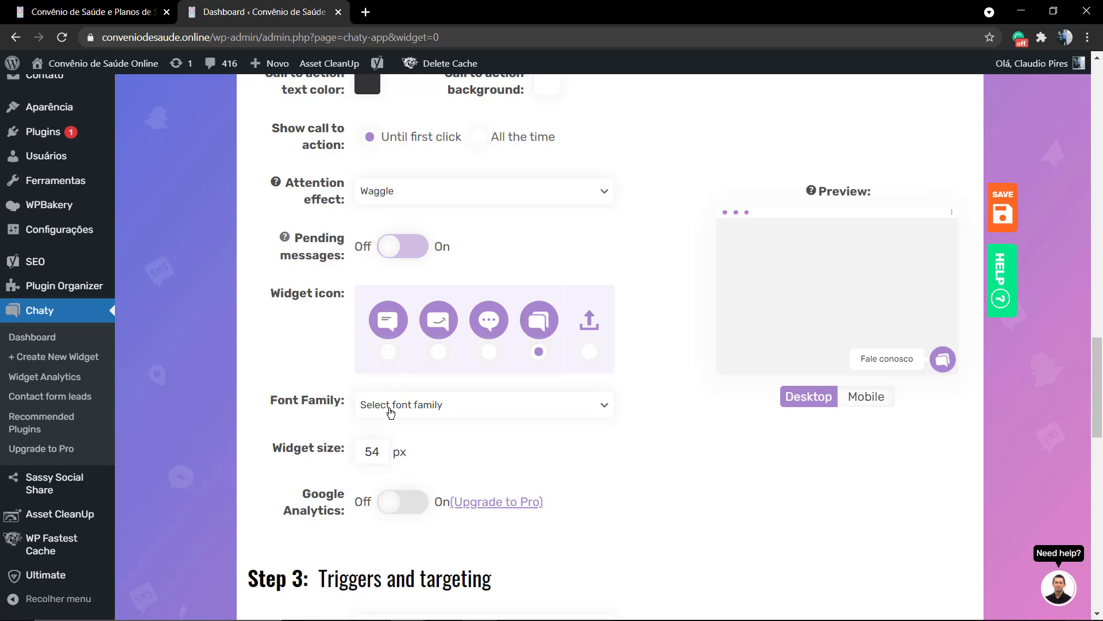
{"action": "left_click", "coordinate": [372, 451]}
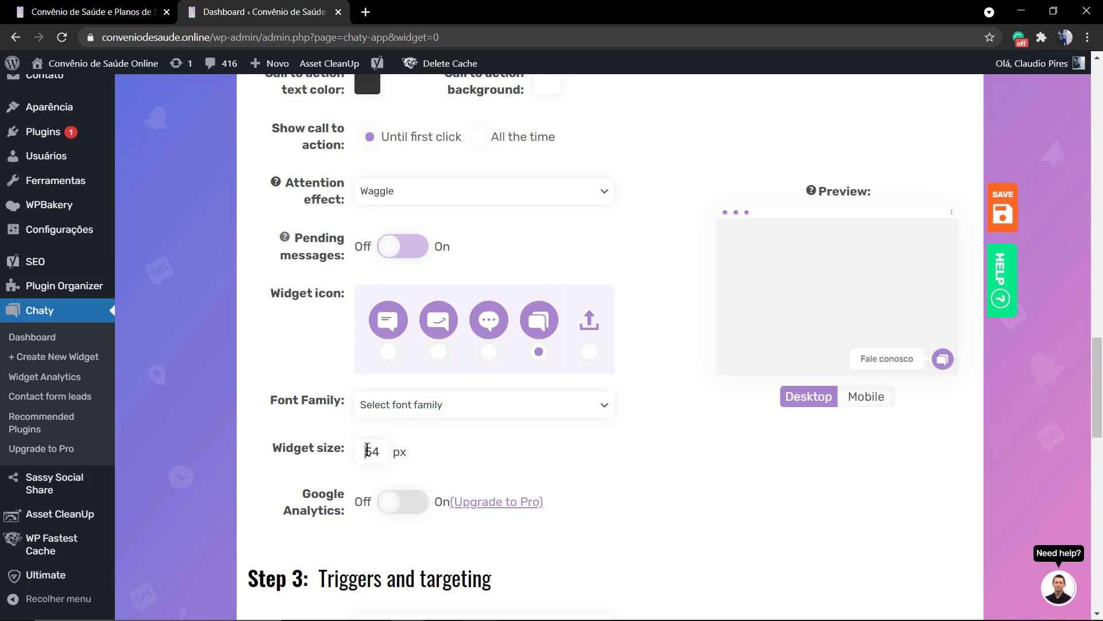
{"action": "scroll", "scroll_direction": "down", "scroll_amount": 3}
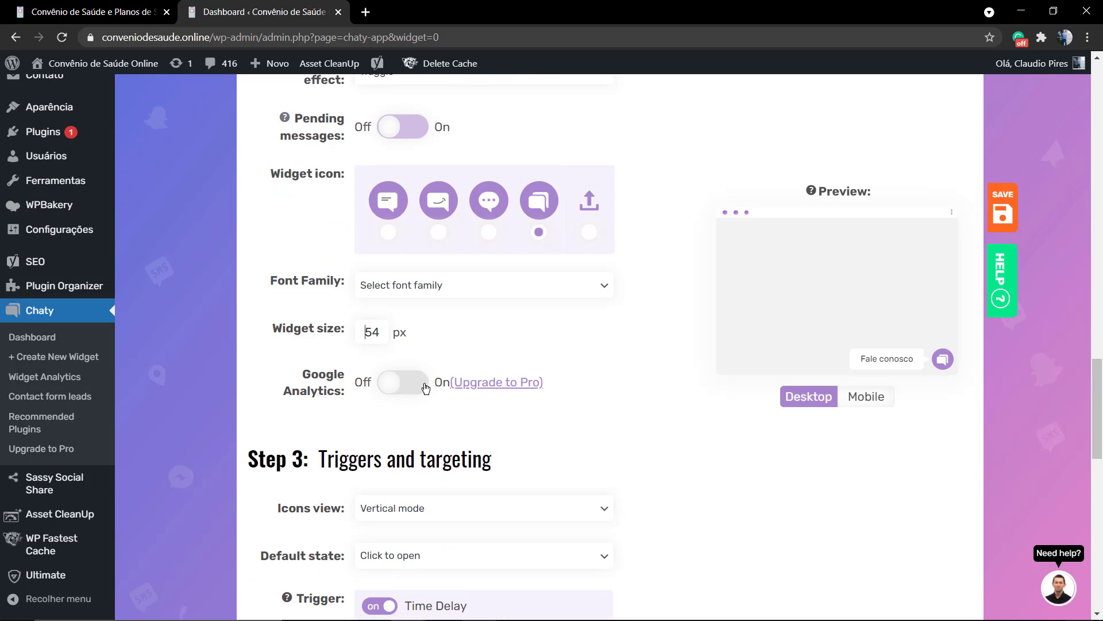
{"action": "scroll", "scroll_direction": "down", "scroll_amount": 3}
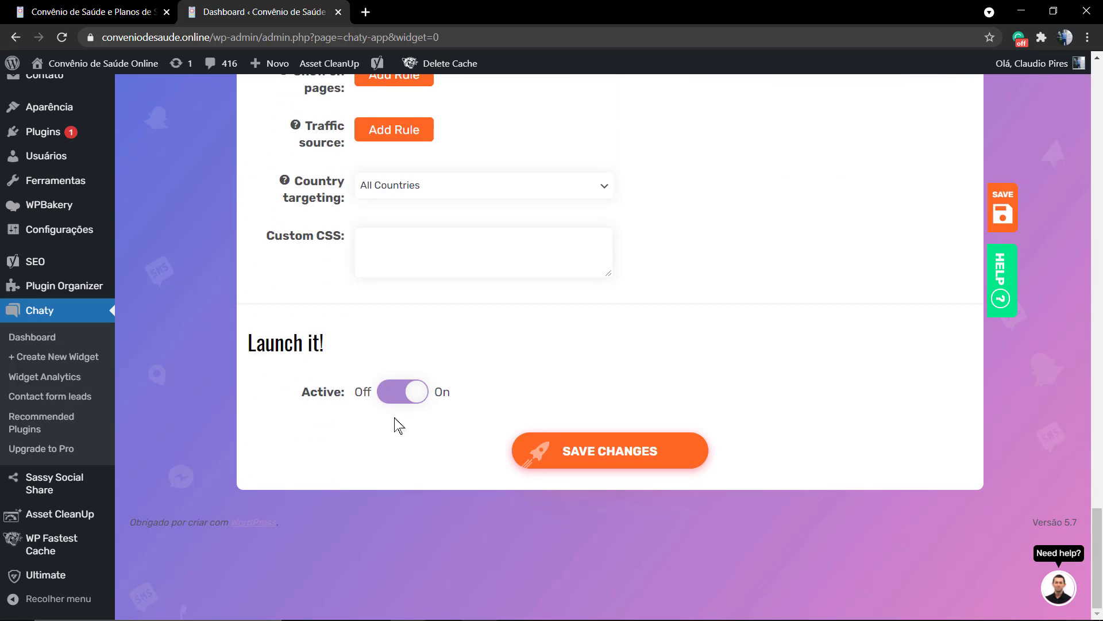
{"action": "scroll", "scroll_direction": "up", "scroll_amount": 3}
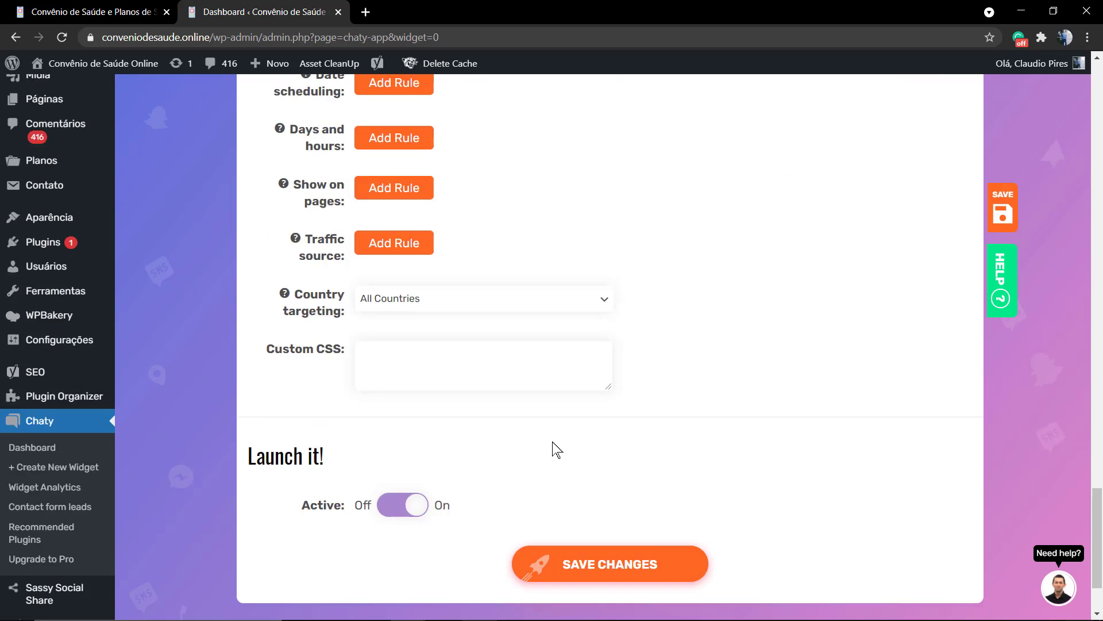
{"action": "scroll", "scroll_direction": "up", "scroll_amount": 3}
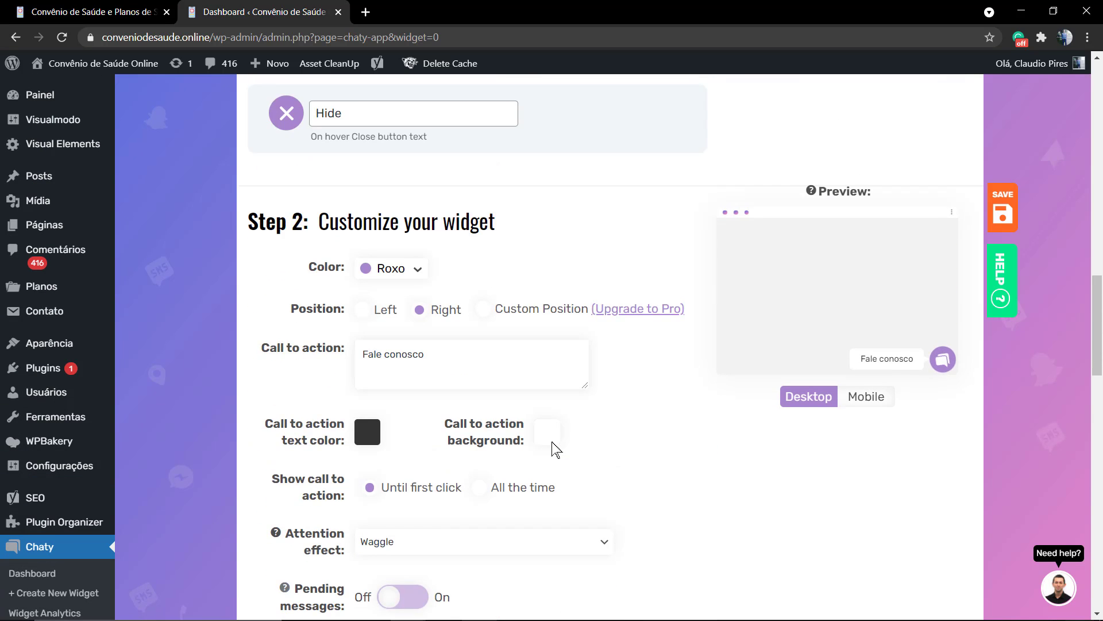
{"action": "scroll", "scroll_direction": "down", "scroll_amount": 3}
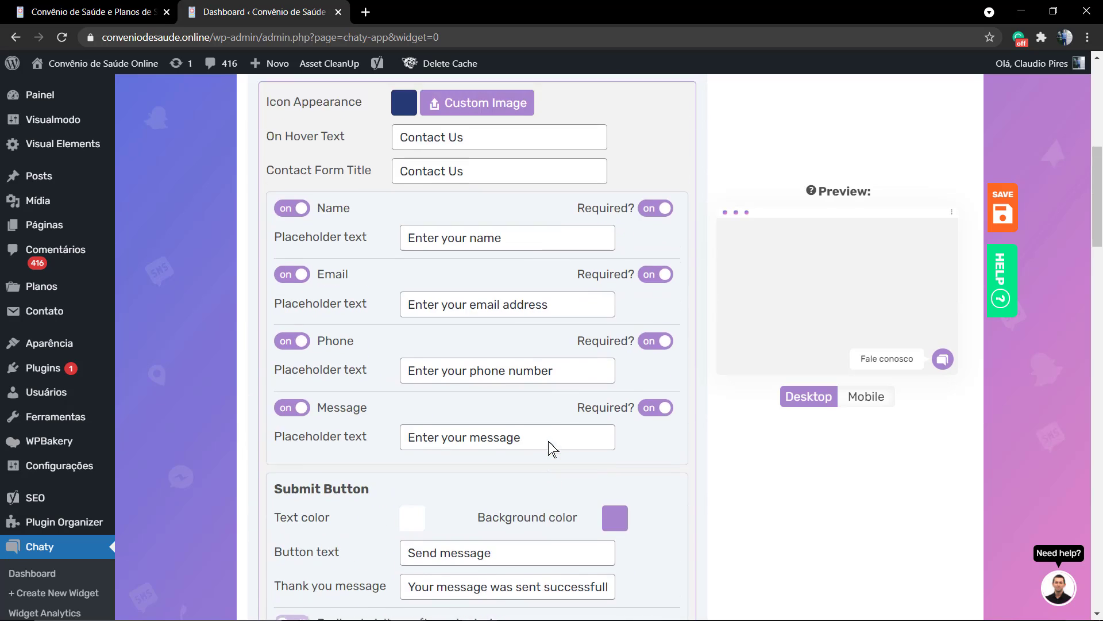
Scroll through Widget-1's settings page
{"action": "scroll", "scroll_direction": "up", "scroll_amount": 3}
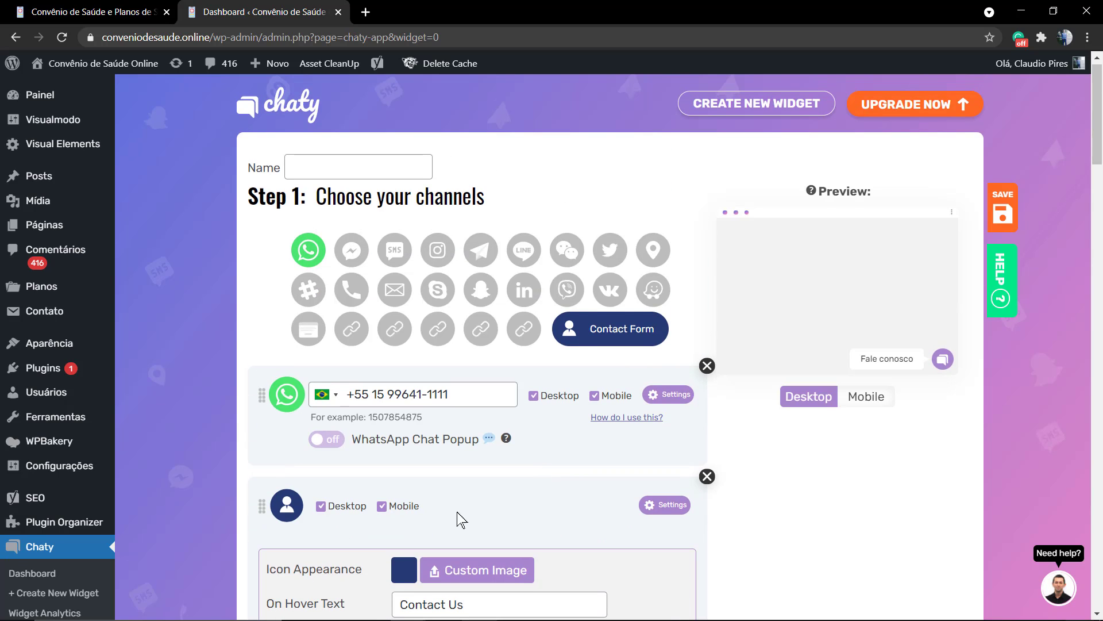
{"action": "mouse_move", "coordinate": [254, 453]}
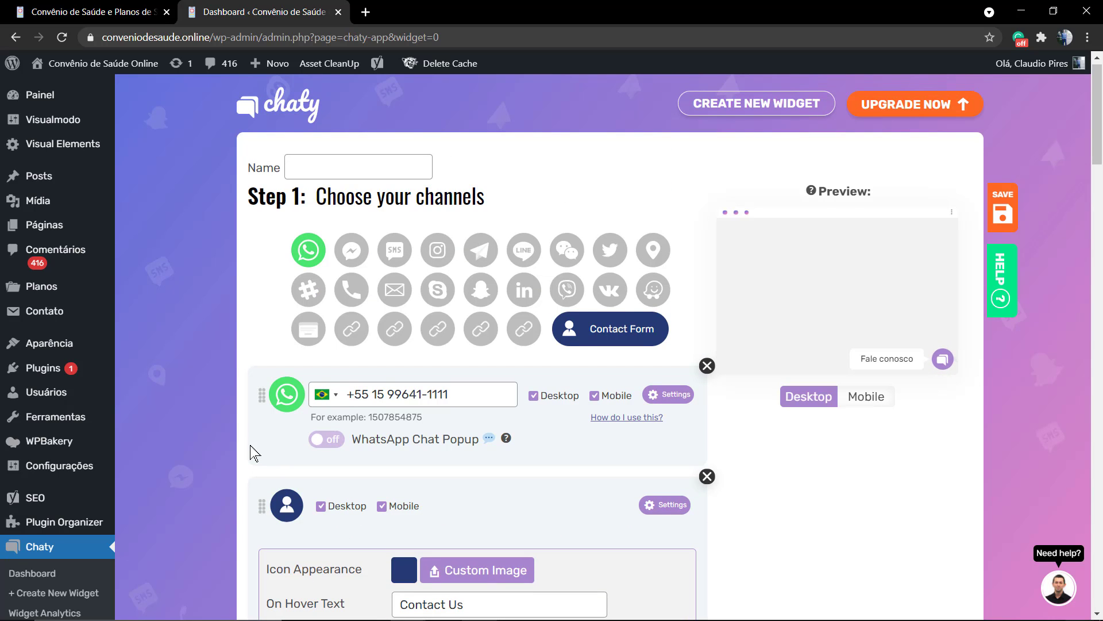
{"action": "scroll", "scroll_direction": "down", "scroll_amount": 3}
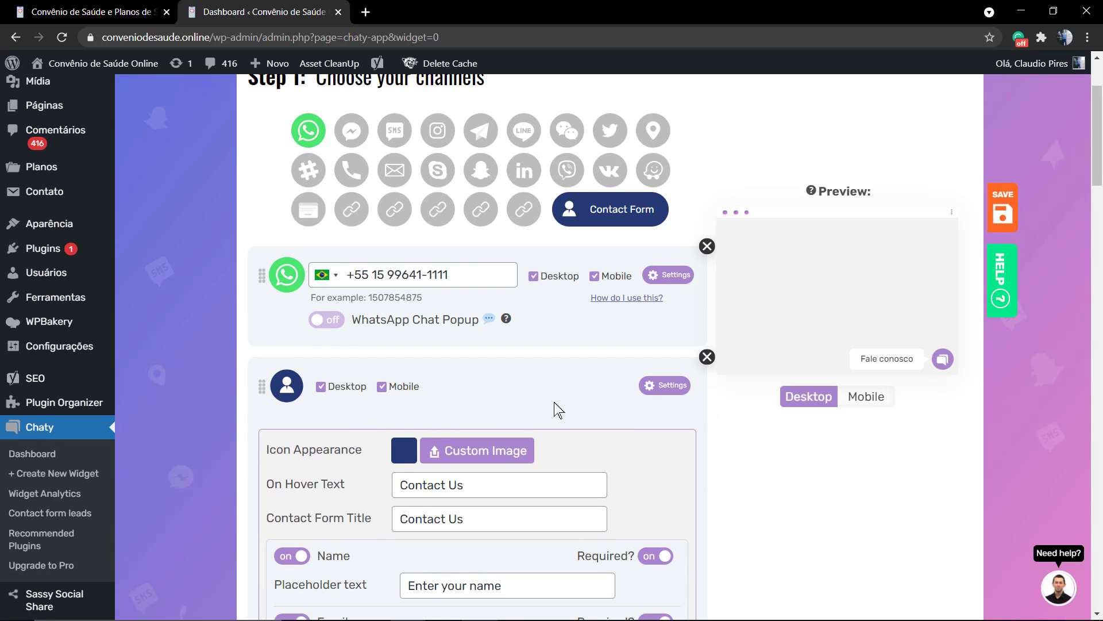
{"action": "mouse_move", "coordinate": [308, 131]}
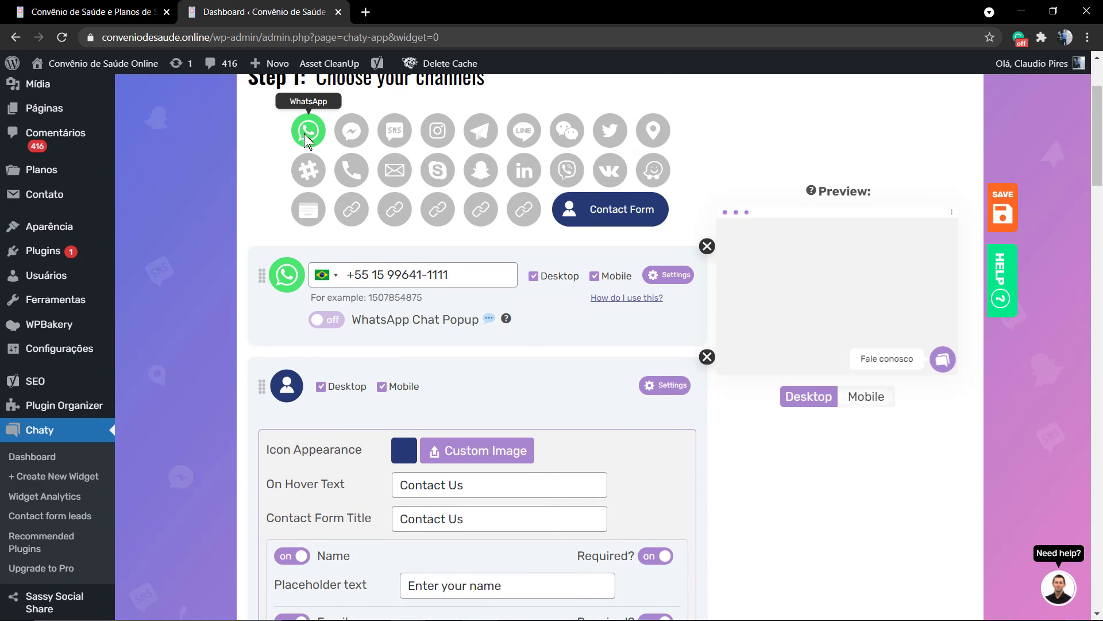
{"action": "scroll", "scroll_direction": "down", "scroll_amount": 3}
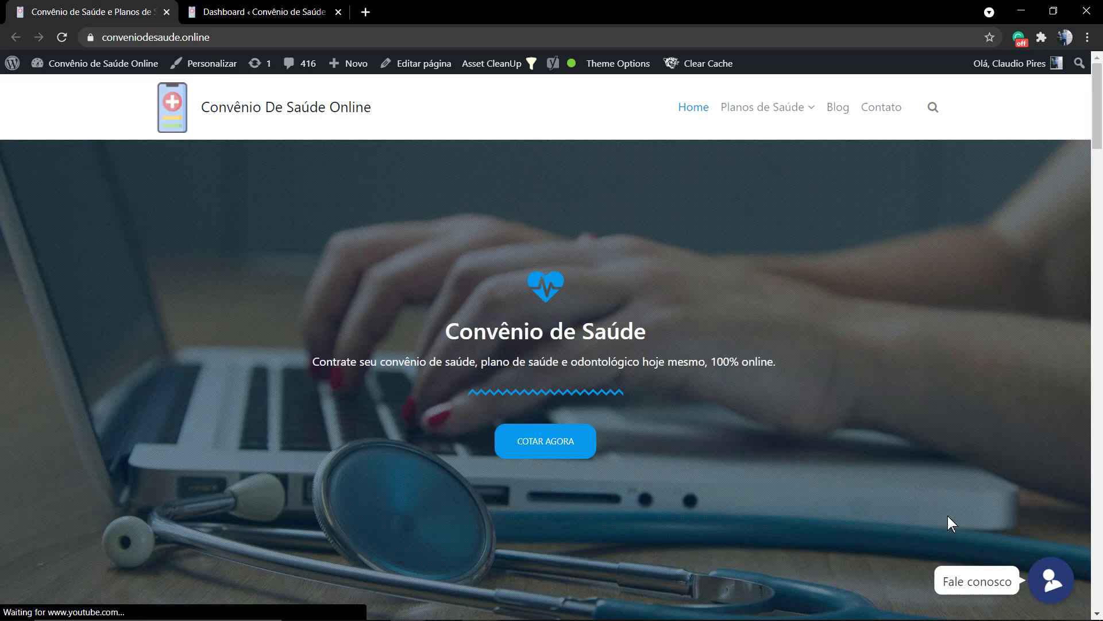
Open, close and reopen the live site's Contact Us form, then return to the Chaty settings
{"action": "left_click", "coordinate": [1050, 580]}
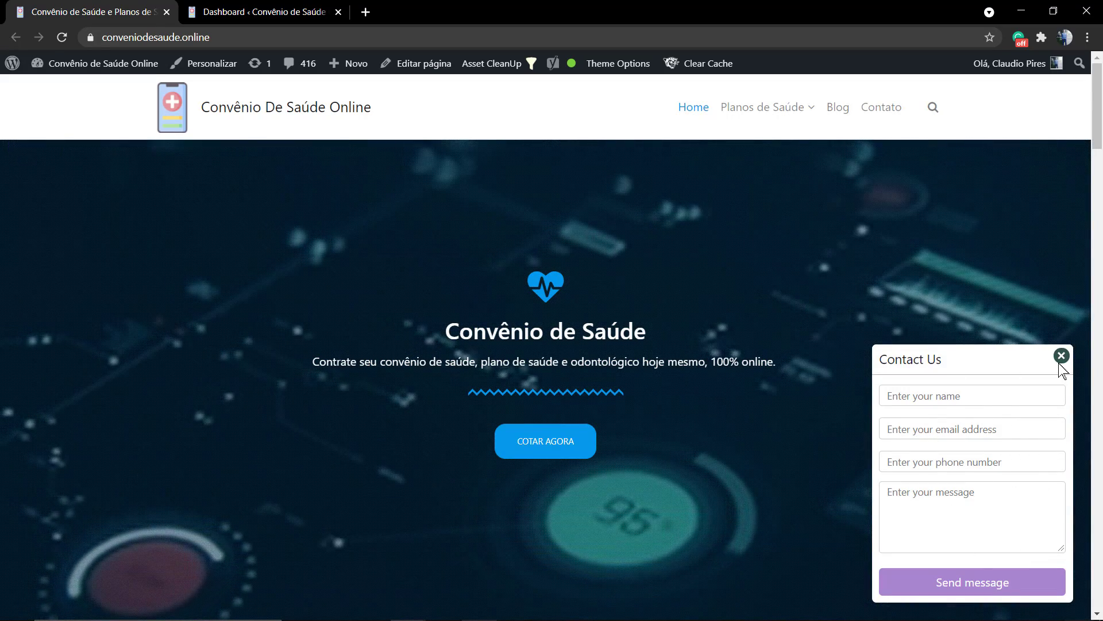
{"action": "left_click", "coordinate": [1061, 355]}
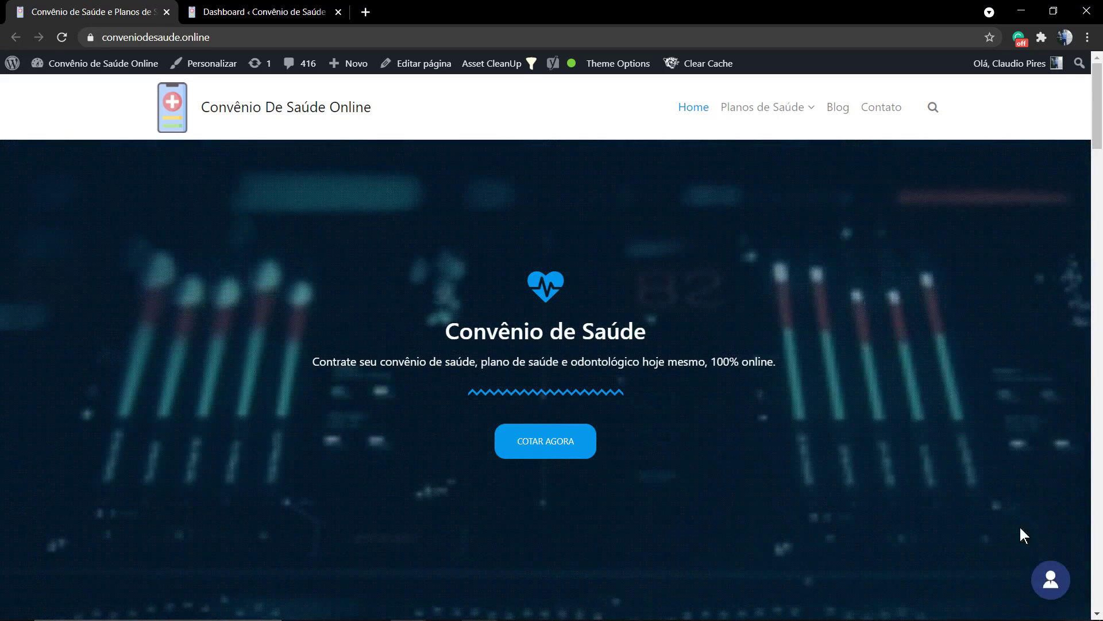
{"action": "left_click", "coordinate": [1049, 579]}
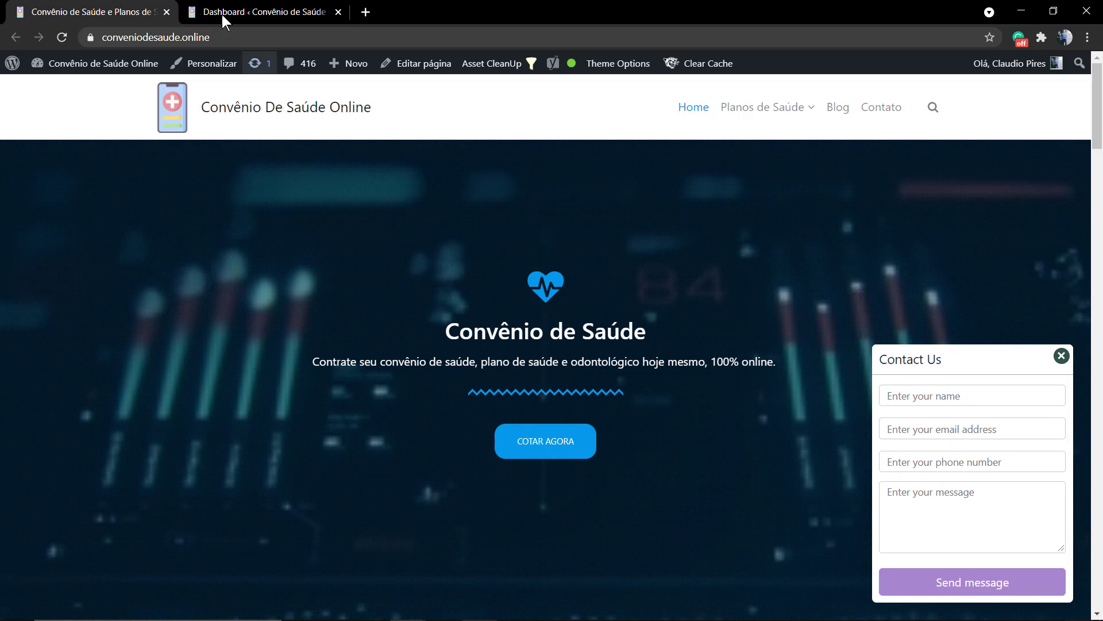
{"action": "left_click", "coordinate": [264, 12]}
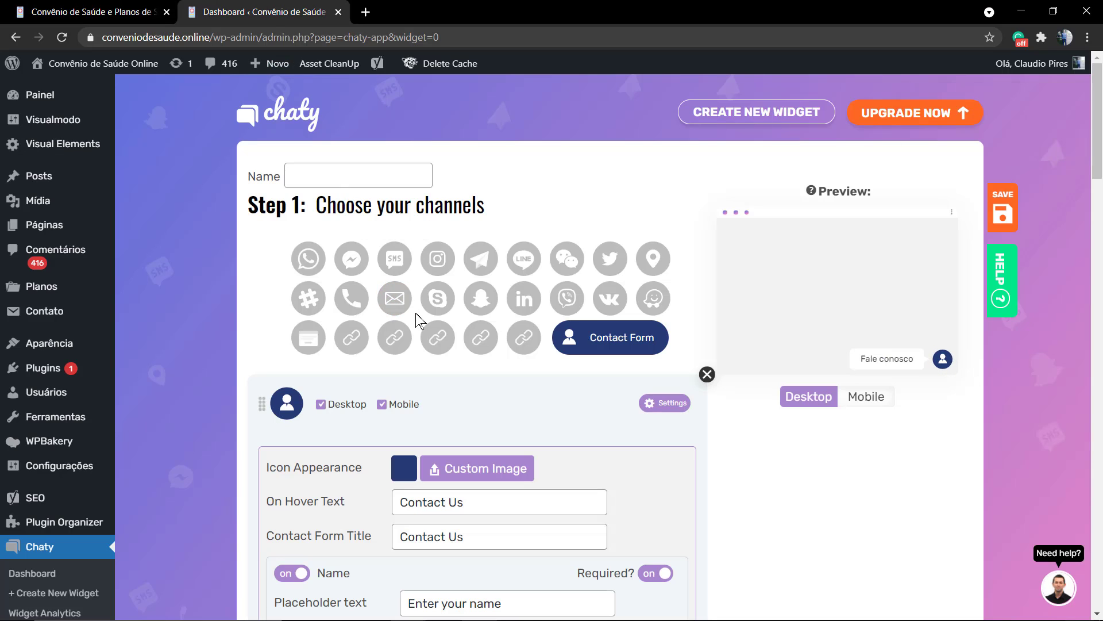